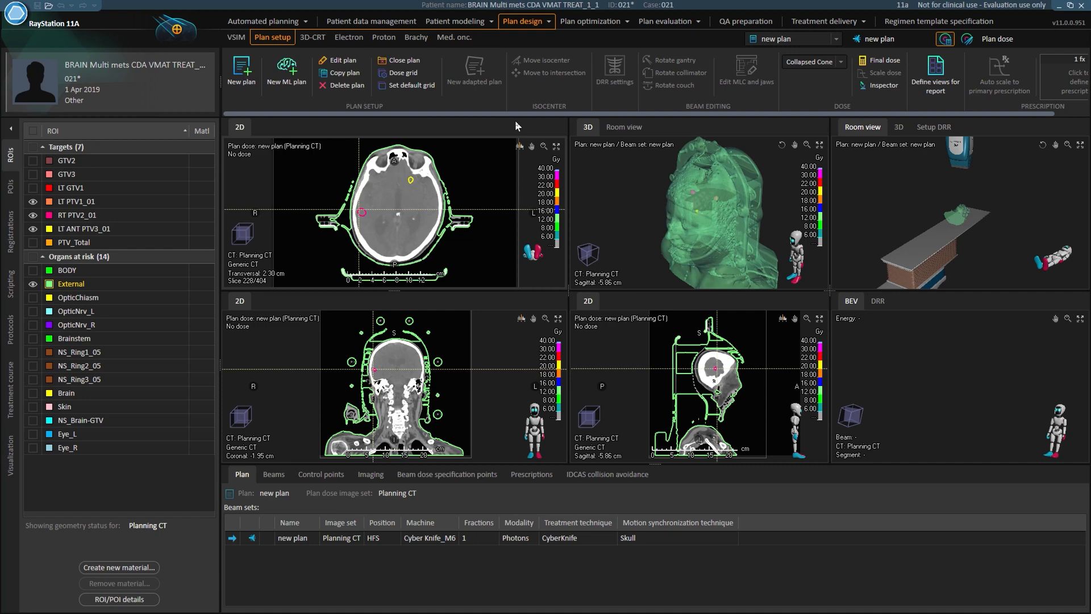
Look over the new ROI geometry options in Structure definition, then return to plan setup.
left_click(457, 21)
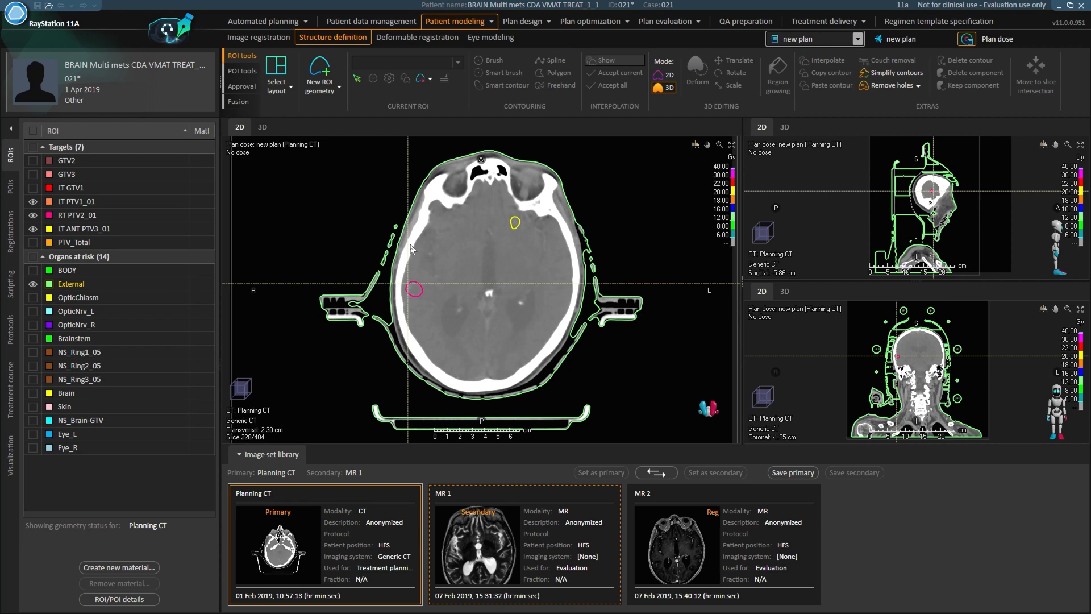
left_click(318, 72)
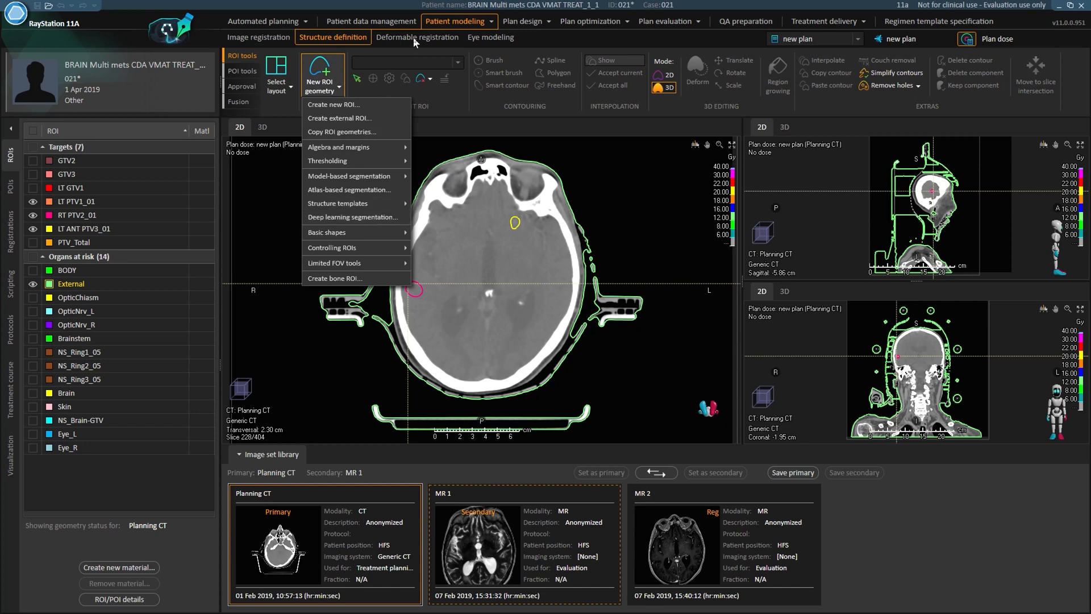
left_click(522, 20)
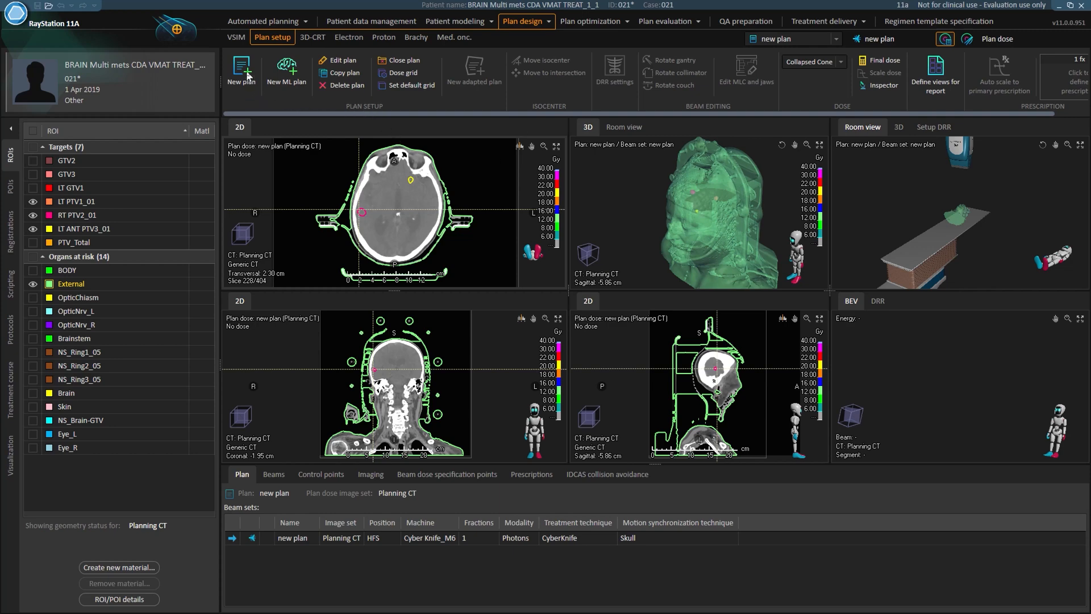
Start a new photon plan on the Planning CT using the Cyber Knife_M6 machine.
left_click(241, 73)
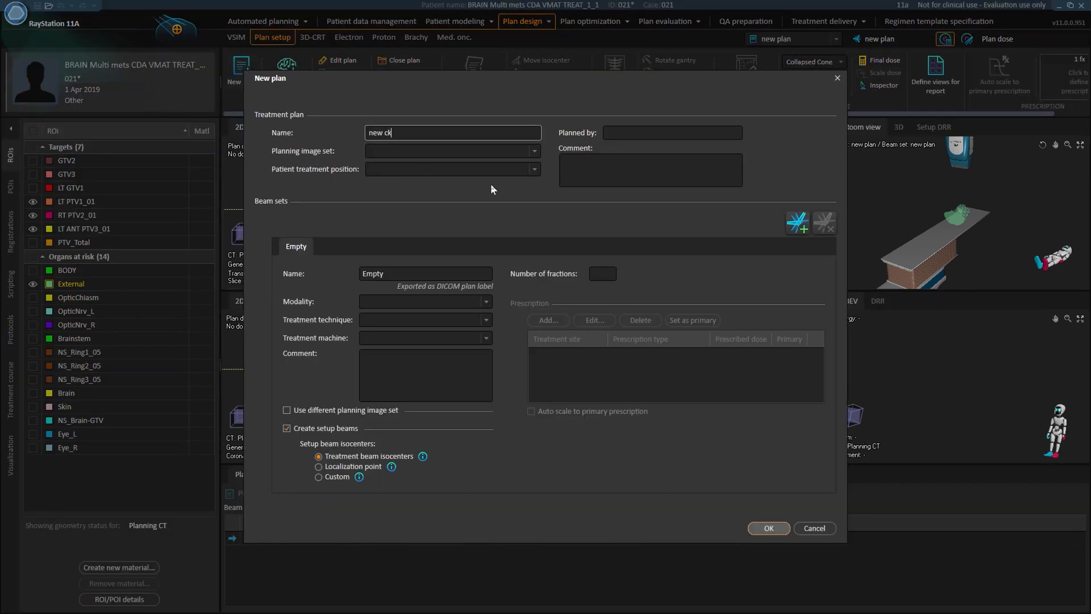
type("plan")
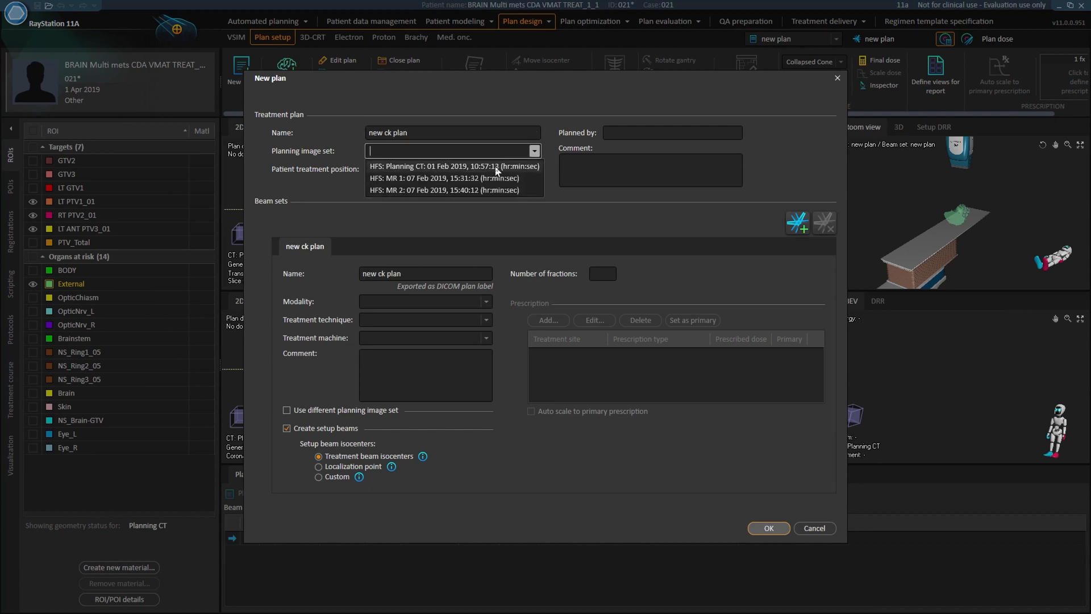
left_click(454, 166)
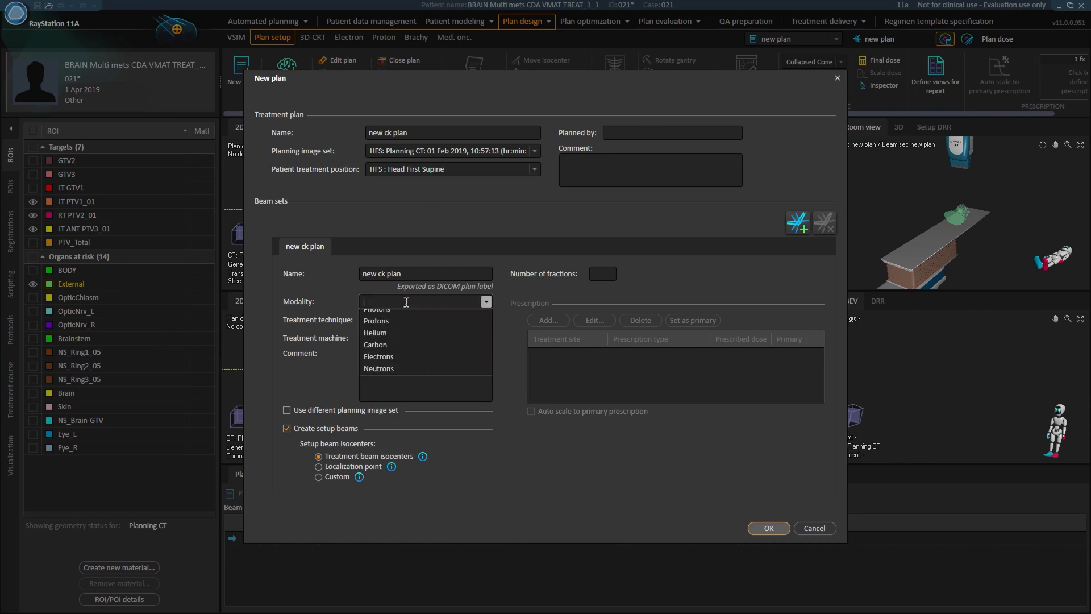
left_click(377, 310)
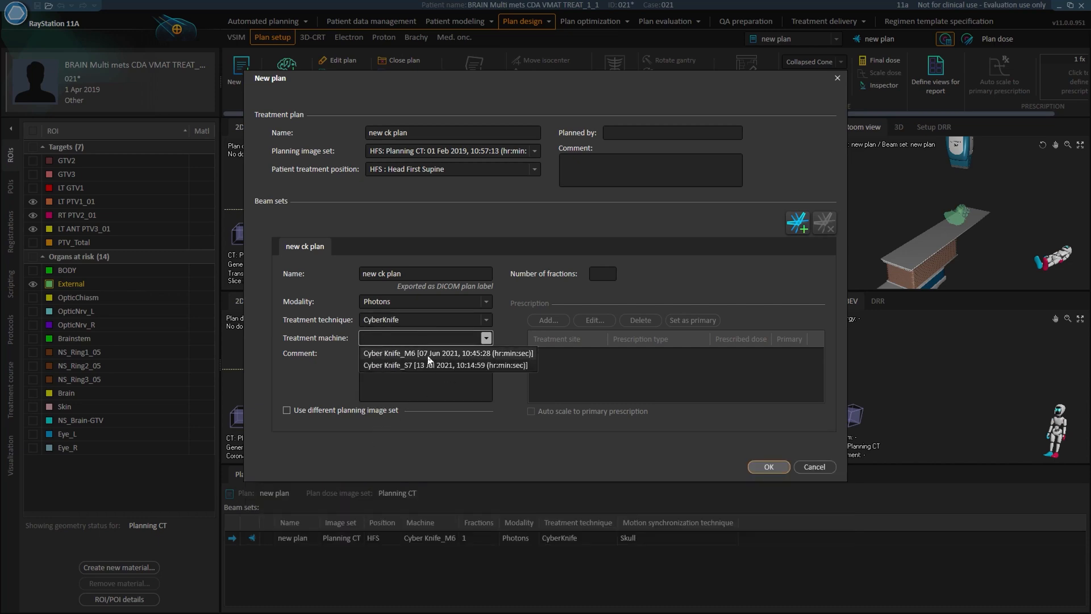
left_click(448, 352)
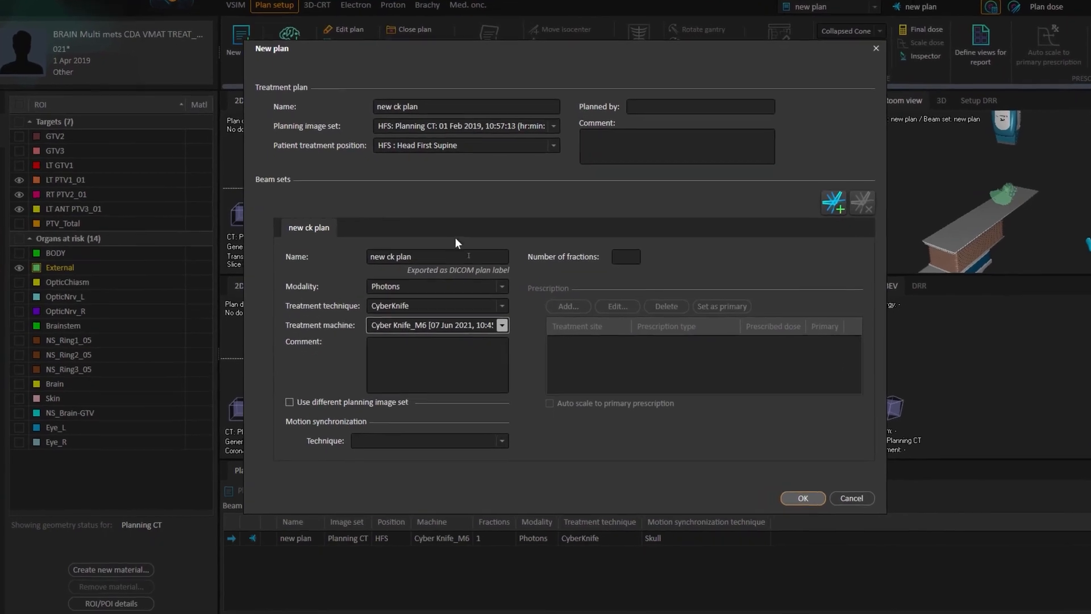
Set skull tracking as motion synchronization and add a 24 Gy prescription to LT PTV1_01.
left_click(498, 440)
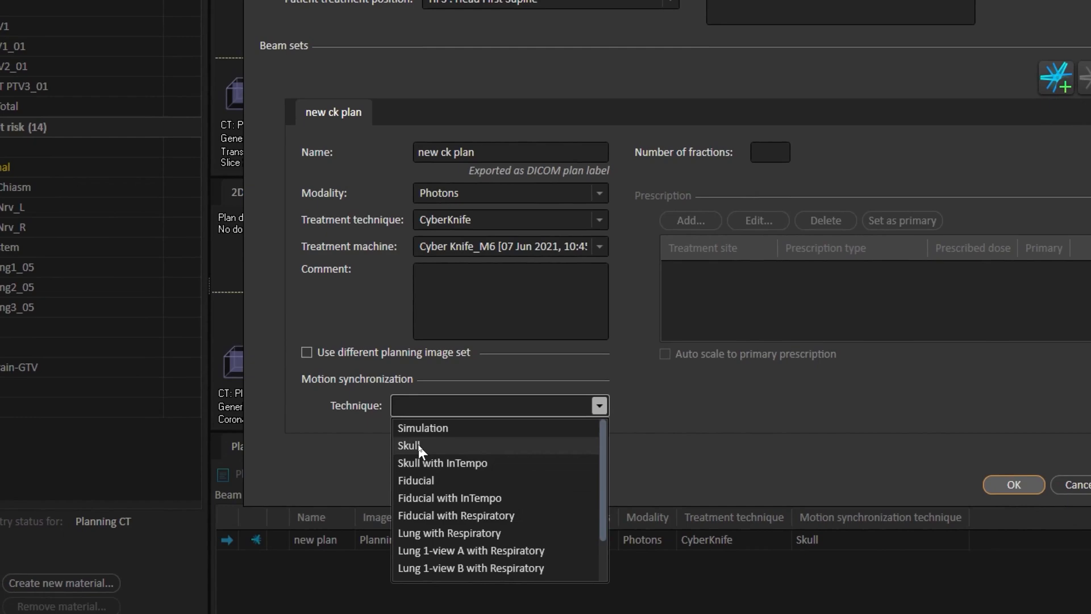
left_click(408, 446)
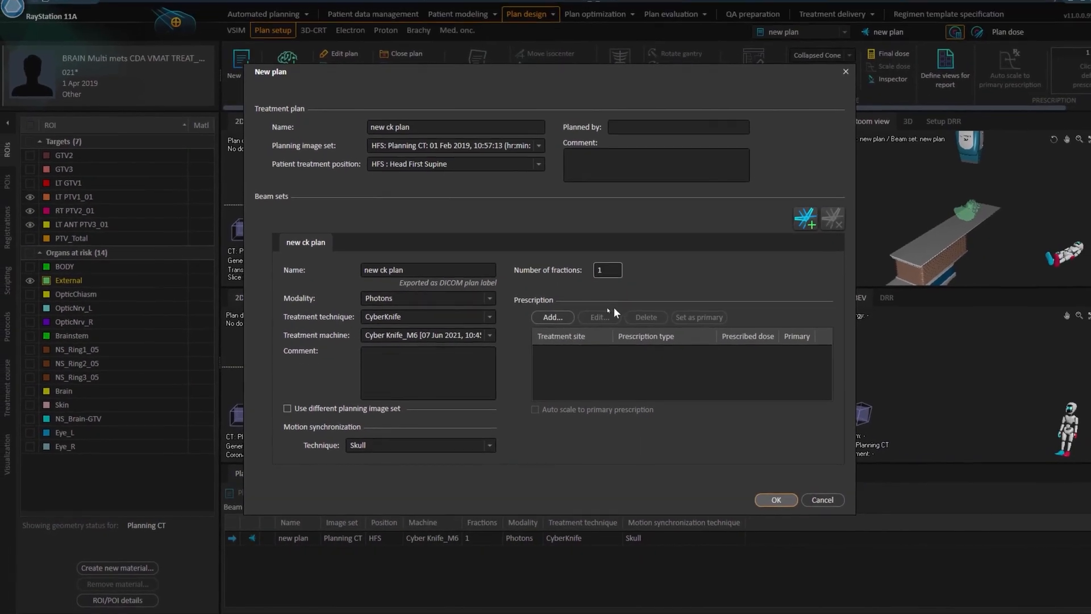
left_click(552, 318)
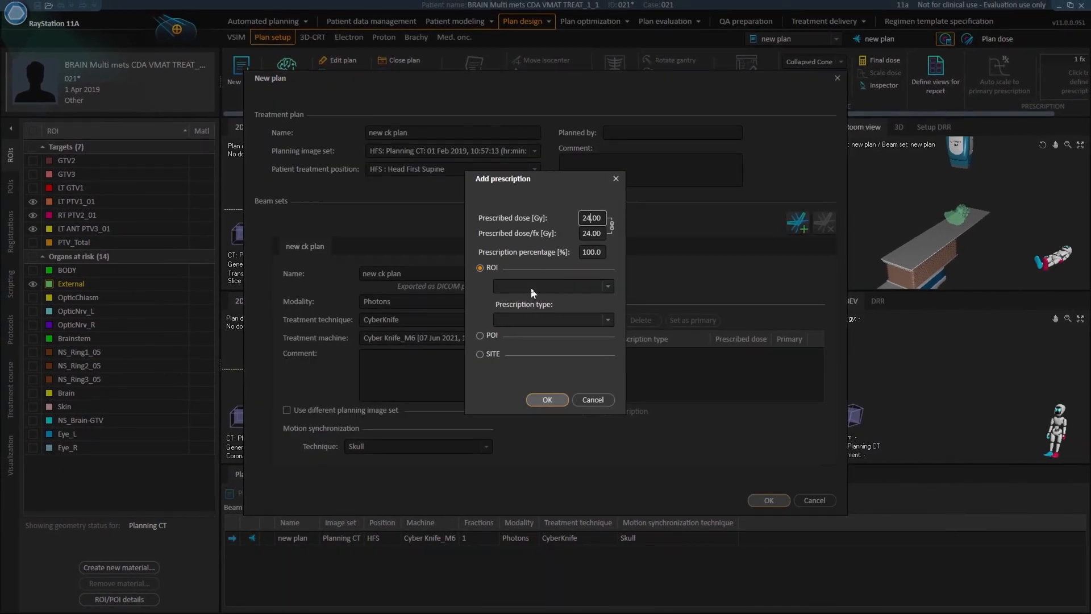
left_click(607, 319)
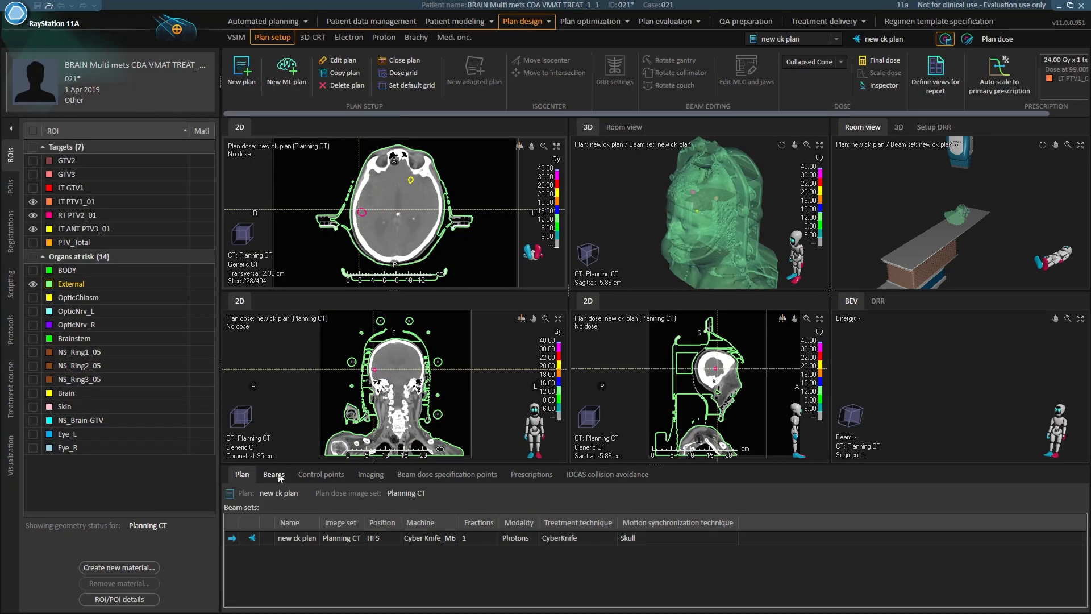
Add a beam named path with its isocenter at the center of LT PTV1_01.
left_click(273, 474)
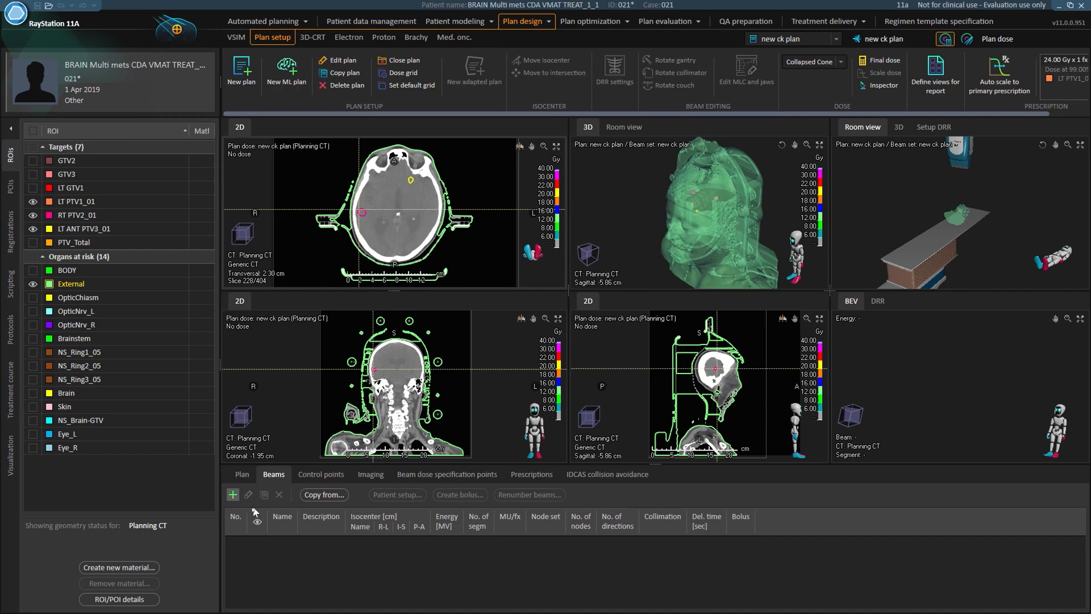
left_click(232, 495)
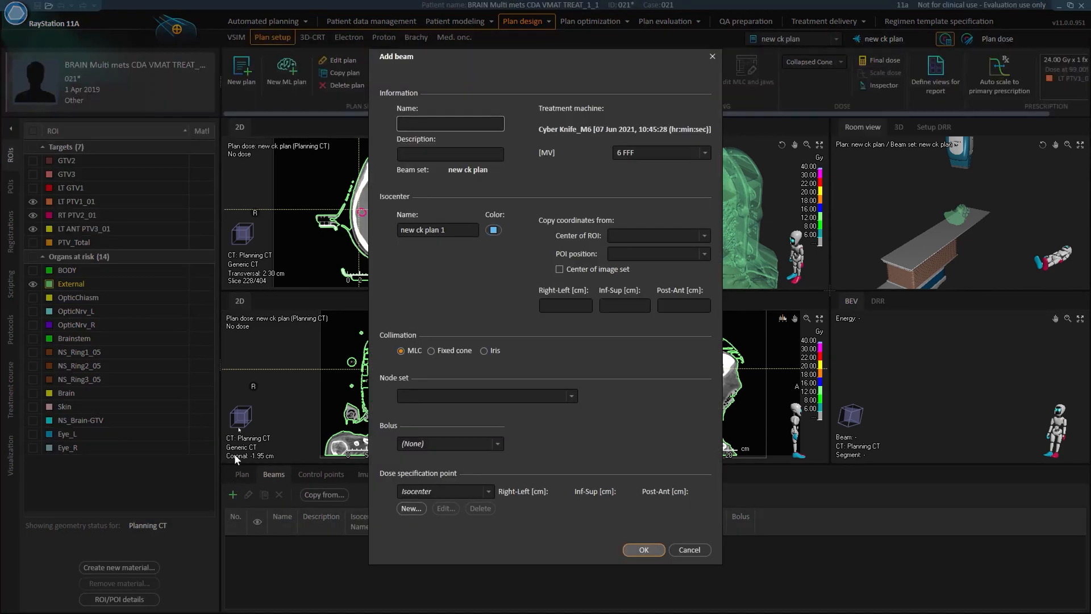
type("p")
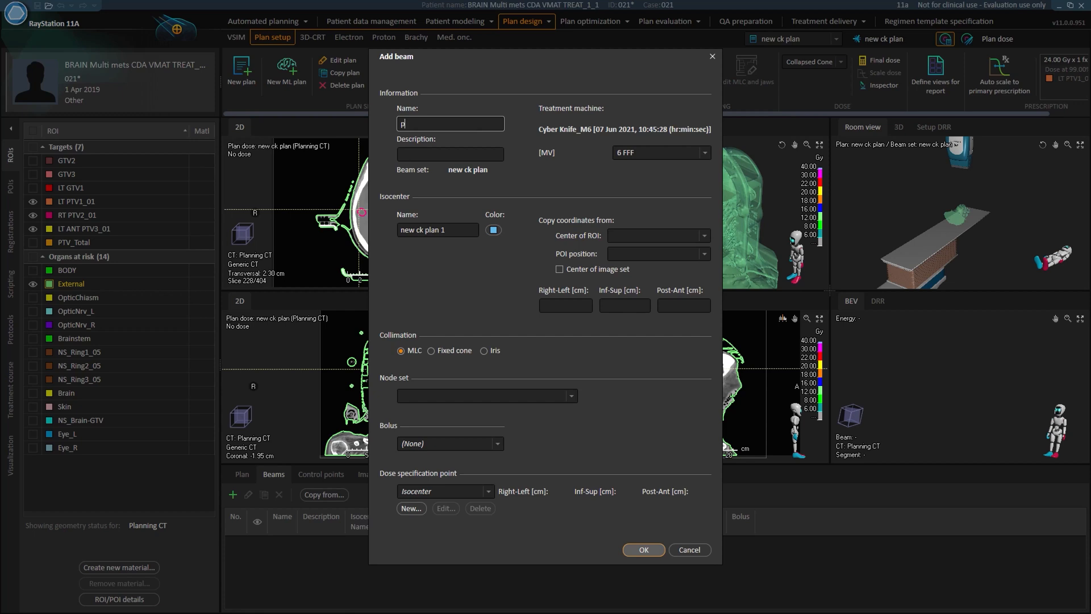
type("ath")
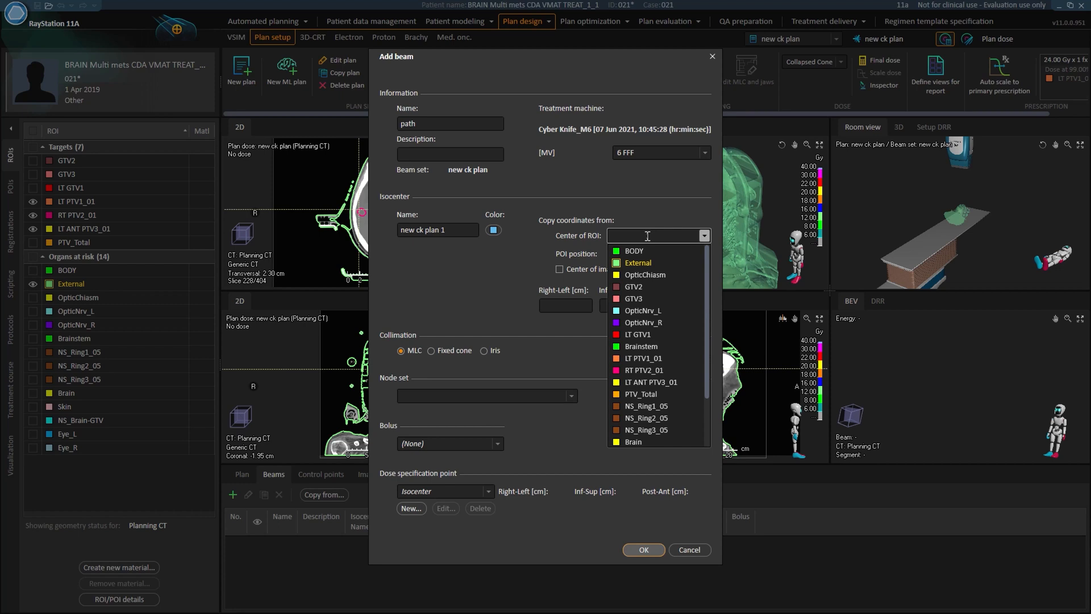
type("ptv")
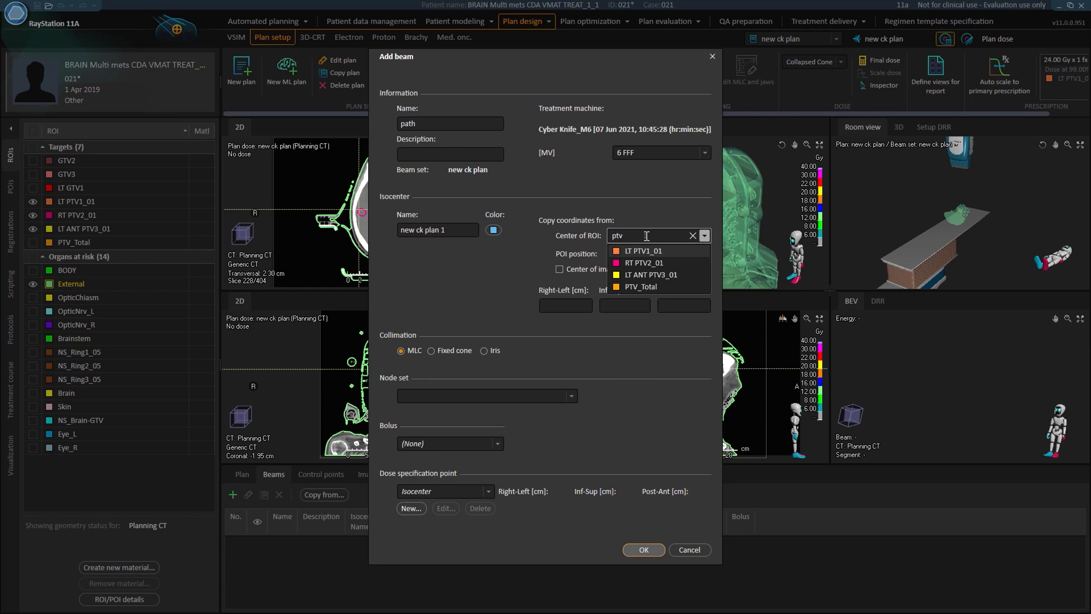
left_click(642, 250)
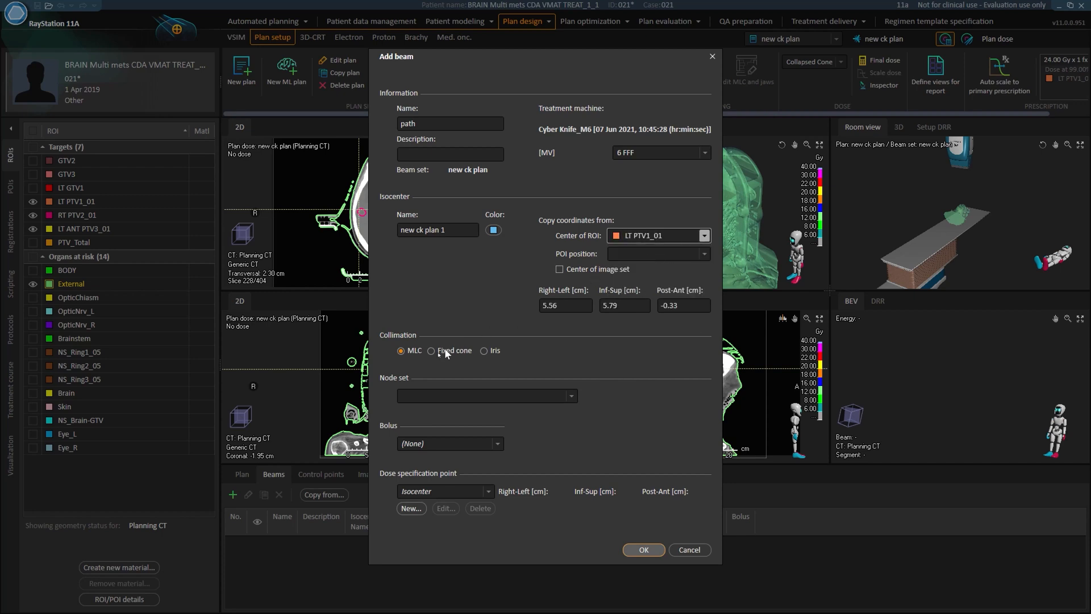
Set the beam's collimation to Iris and choose the head fixed node set.
left_click(432, 351)
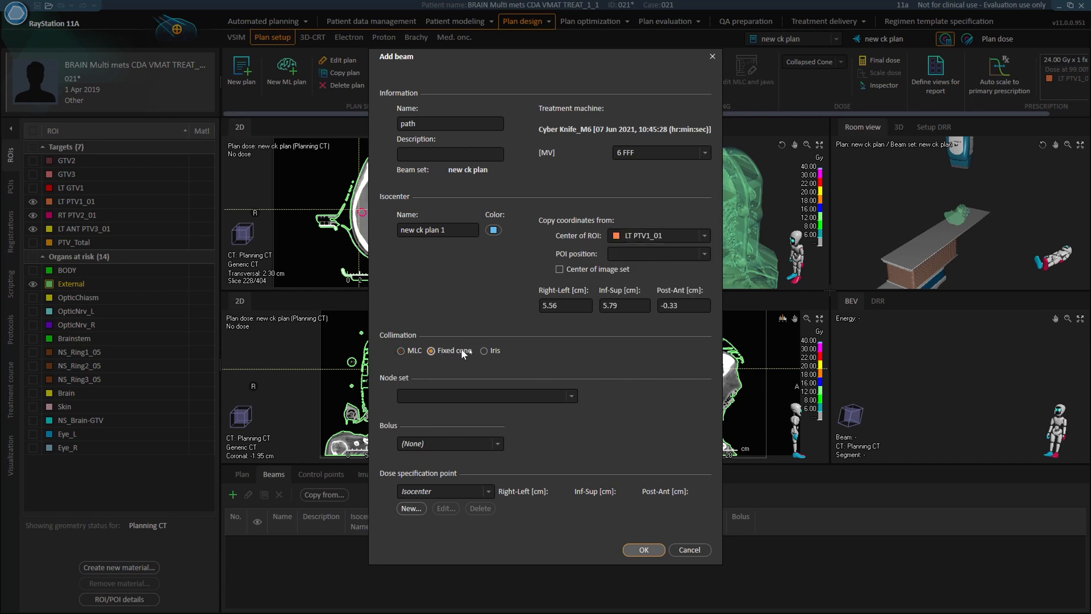
left_click(484, 350)
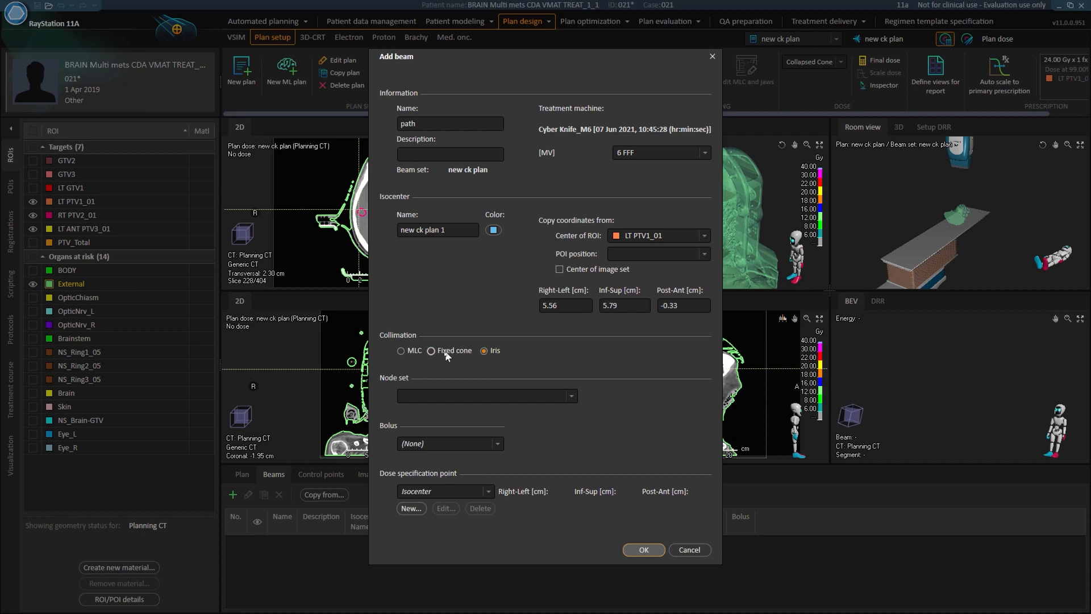
left_click(402, 350)
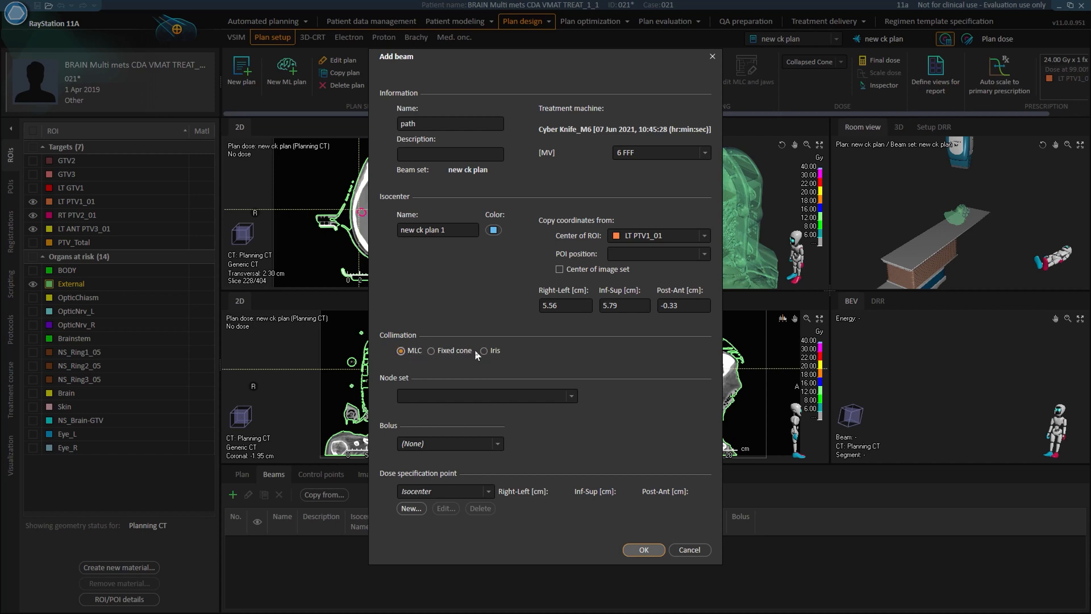
left_click(485, 350)
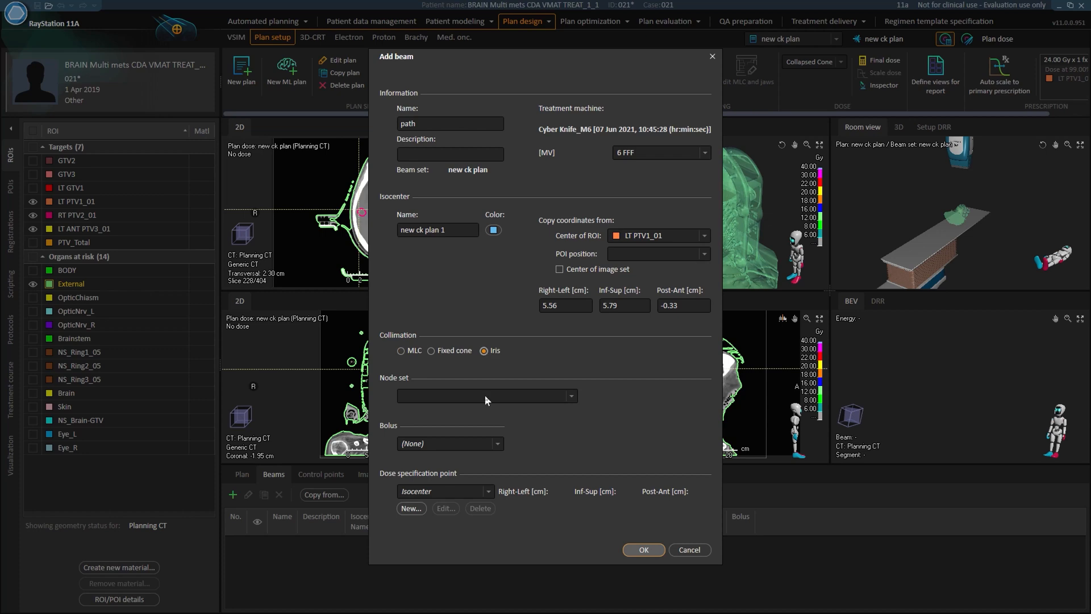
left_click(571, 396)
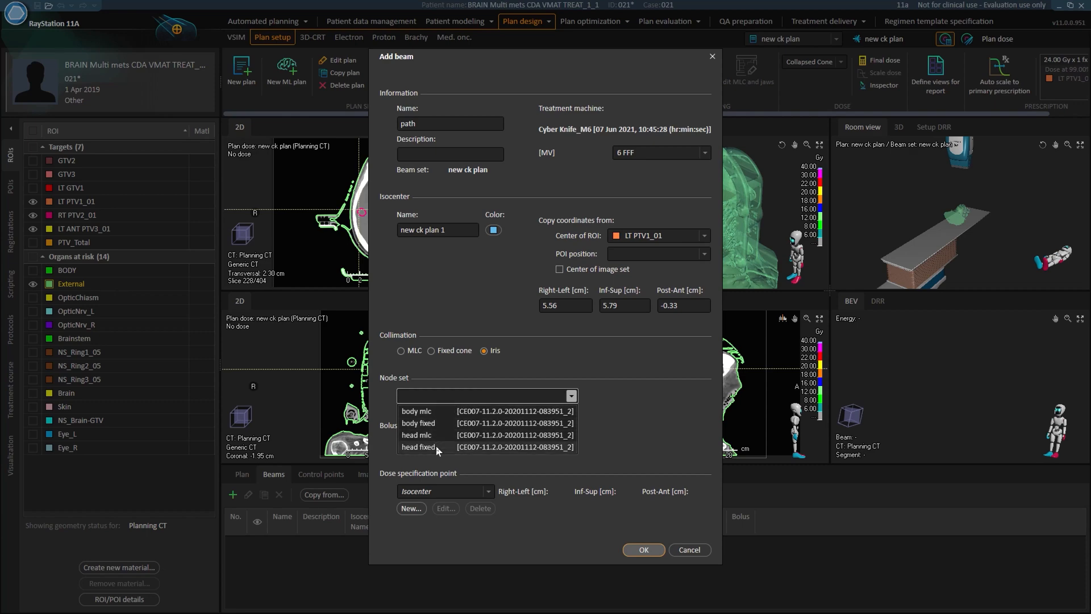
left_click(642, 550)
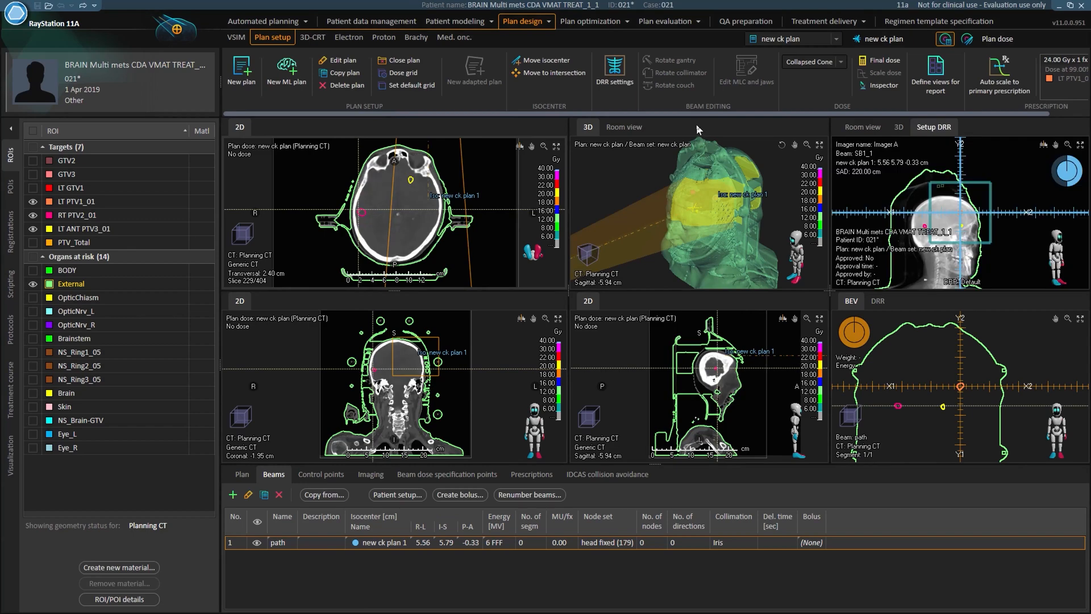
mouse_move(804, 160)
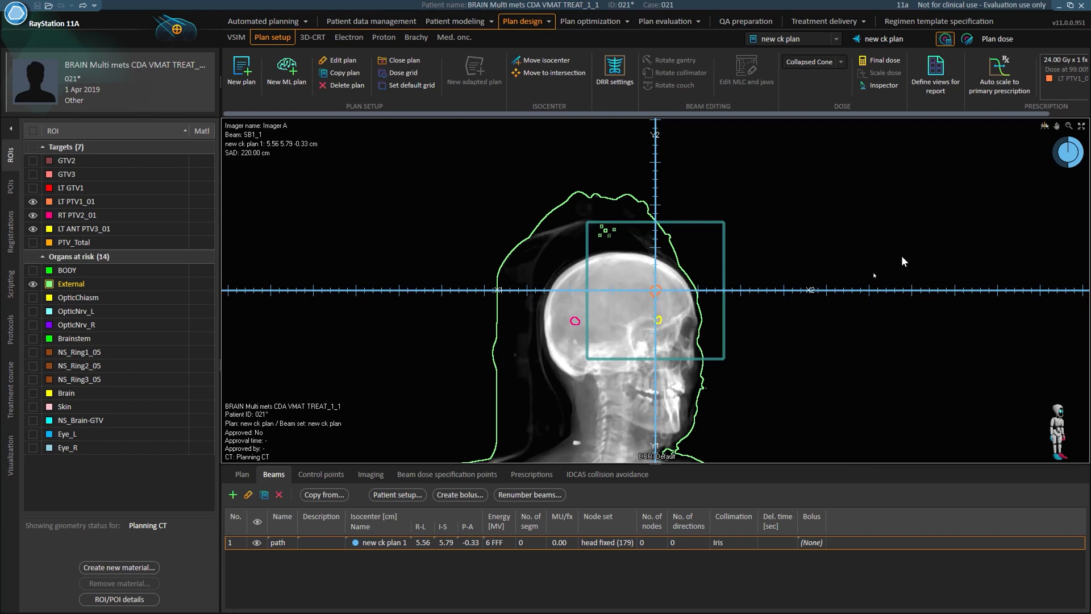
mouse_move(760, 318)
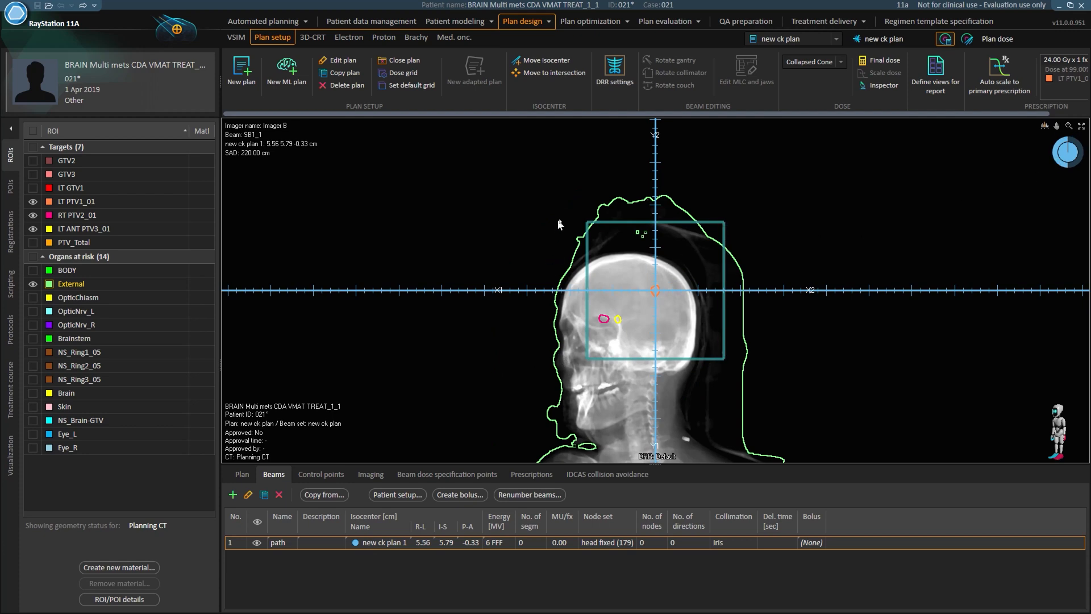
mouse_move(613, 241)
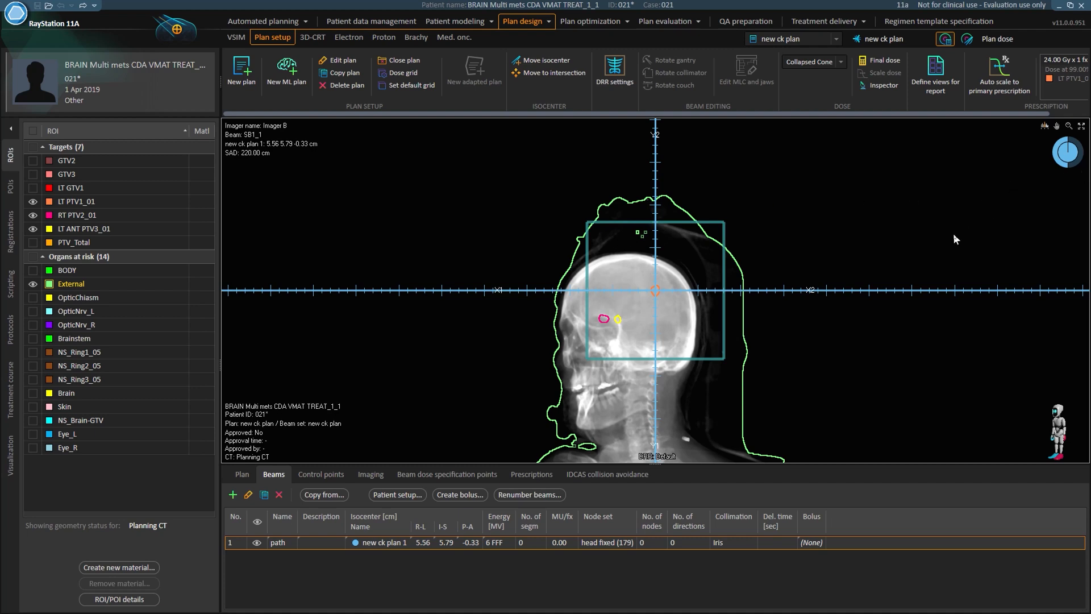
Switch the enlarged setup DRR view from Imager A to Imager B.
right_click(655, 292)
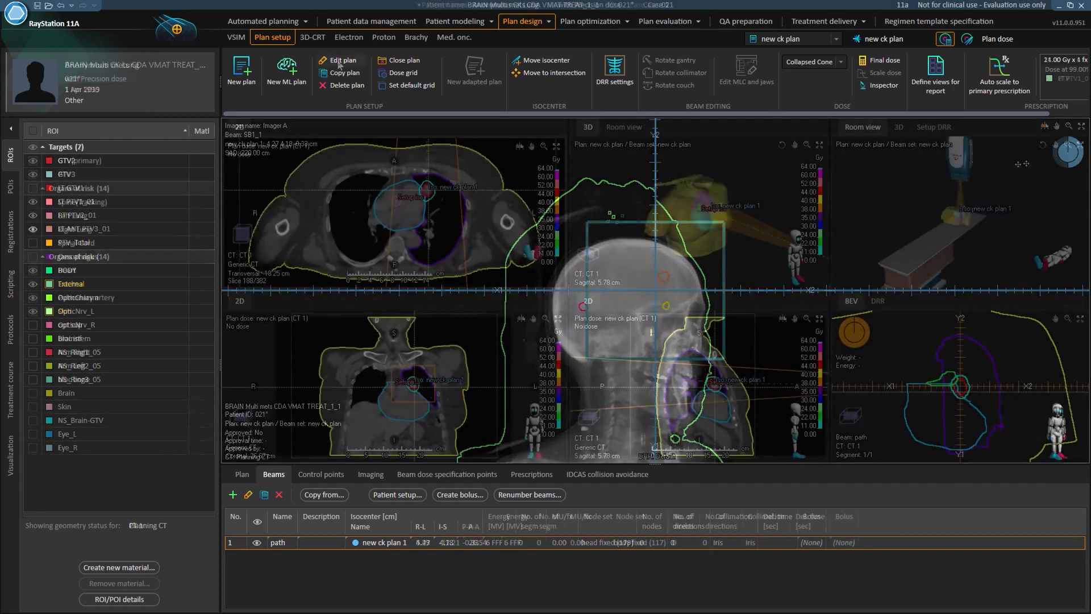
Change motion synchronization to Lung 1-view A with Respiratory and confirm the plan edit.
left_click(342, 60)
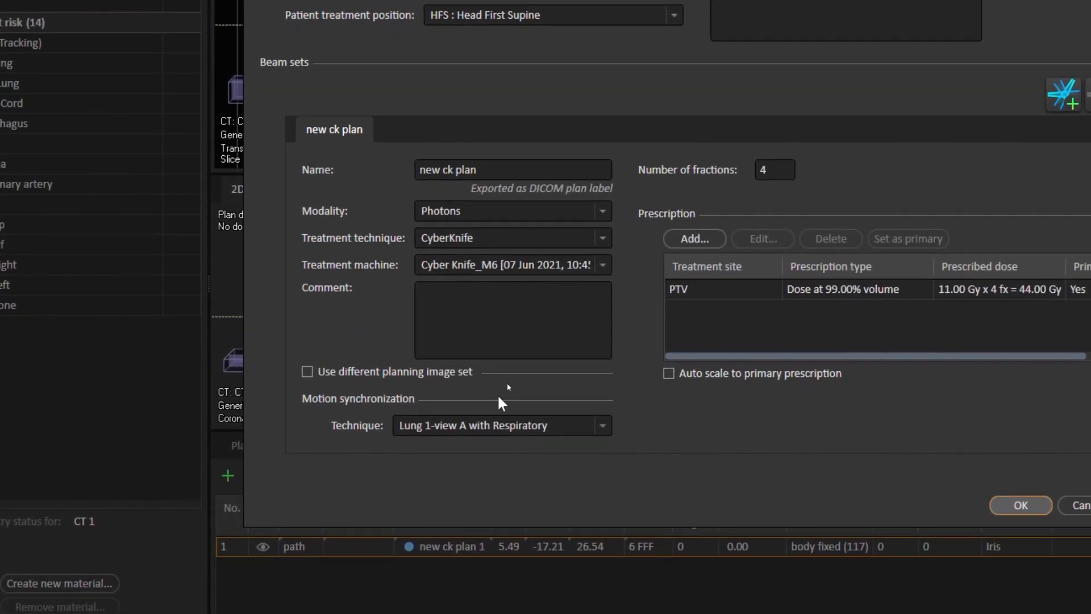
left_click(602, 425)
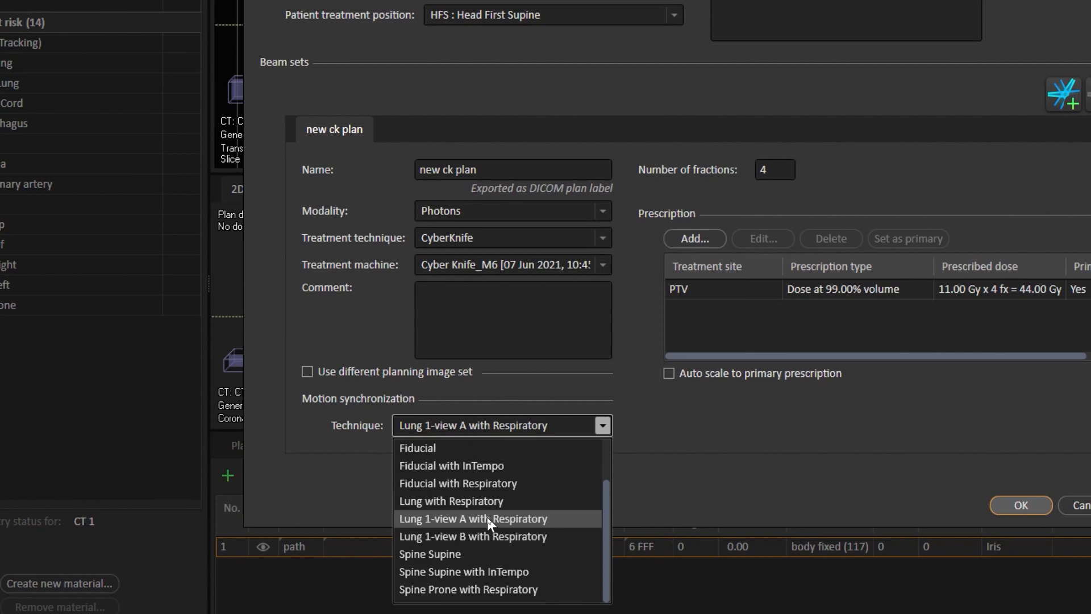
mouse_move(489, 527)
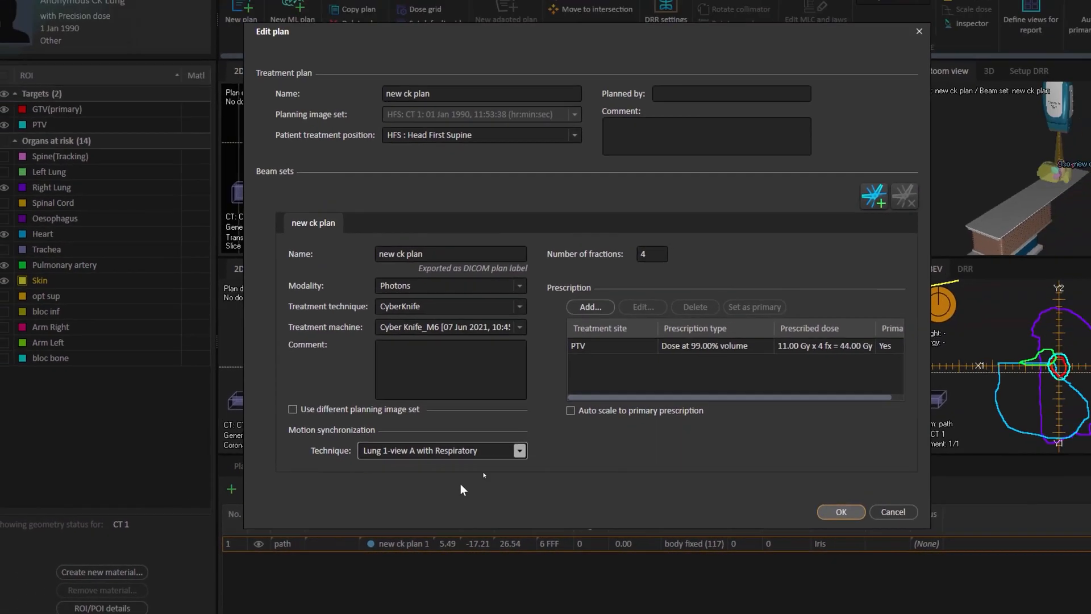
left_click(841, 511)
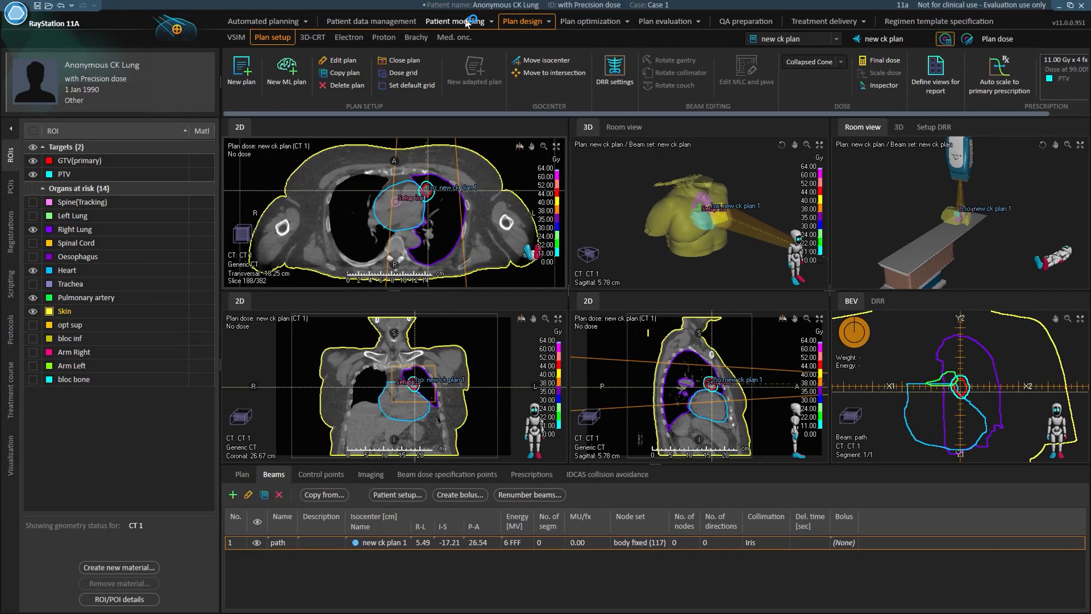
Create an Imager A margin ROI from GTV(primary) with 0.50 cm lateral margin, then return to plan design.
left_click(455, 20)
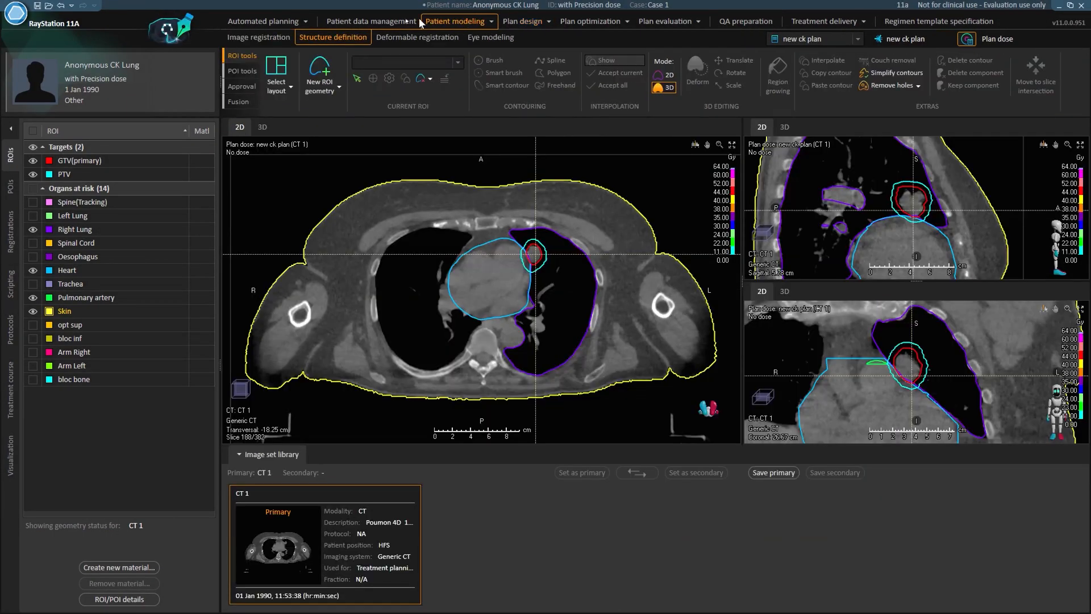
left_click(319, 73)
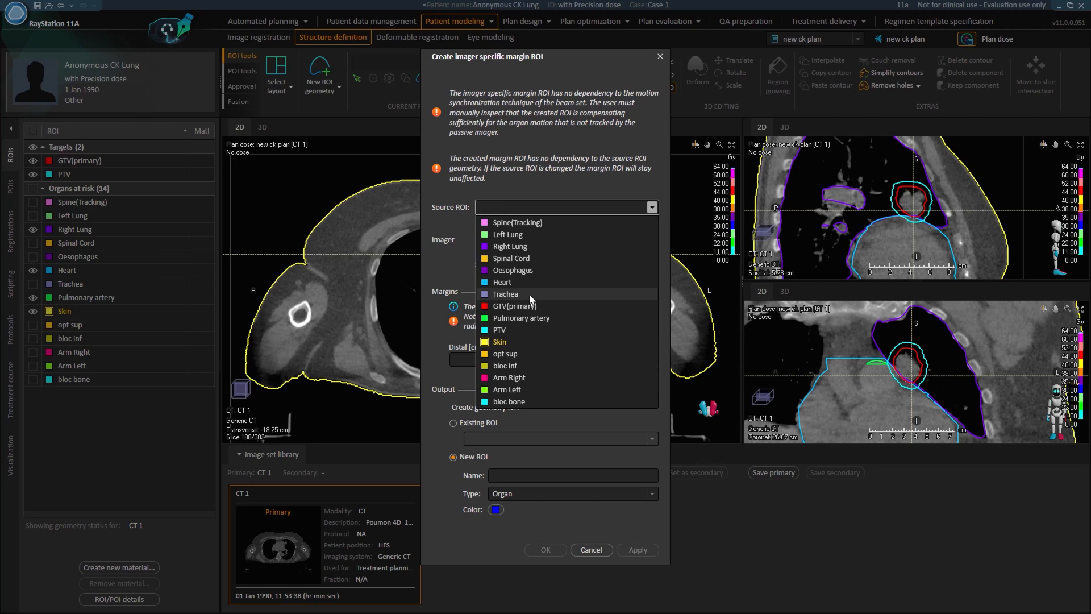
left_click(515, 306)
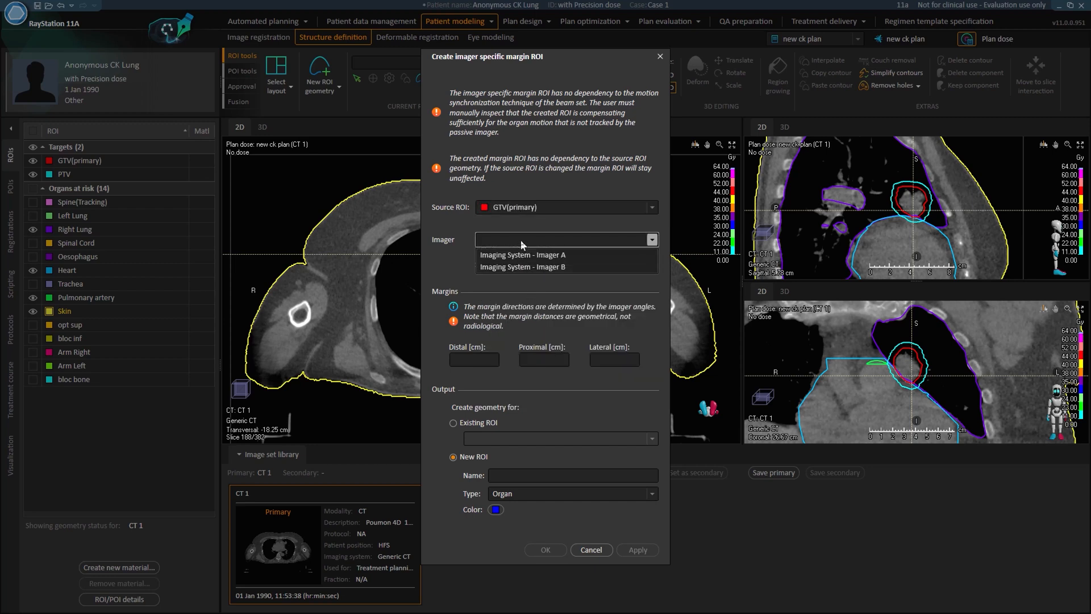
left_click(522, 255)
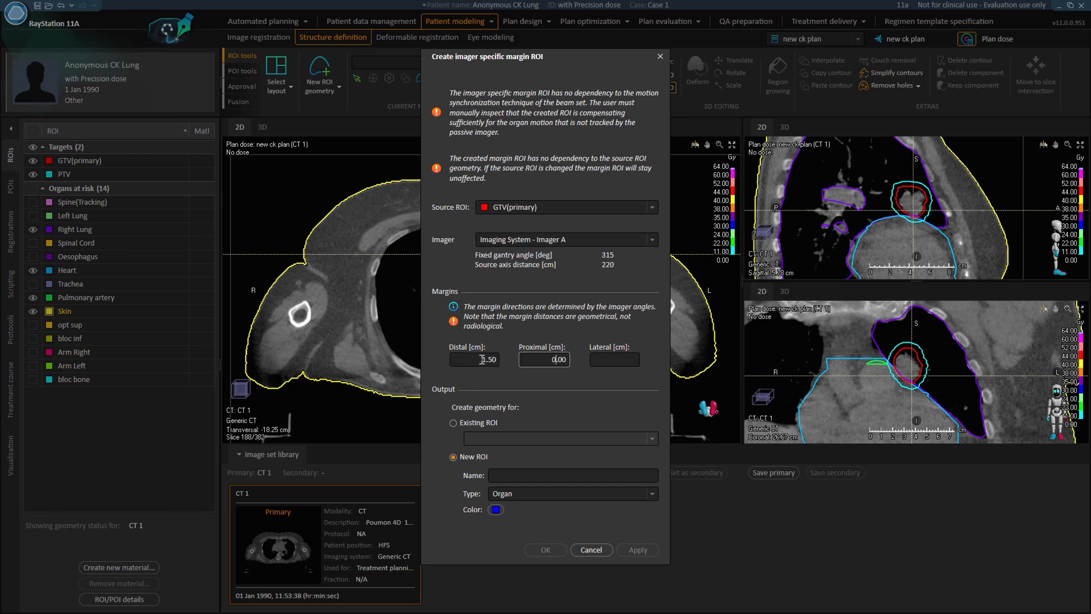
type("0.50")
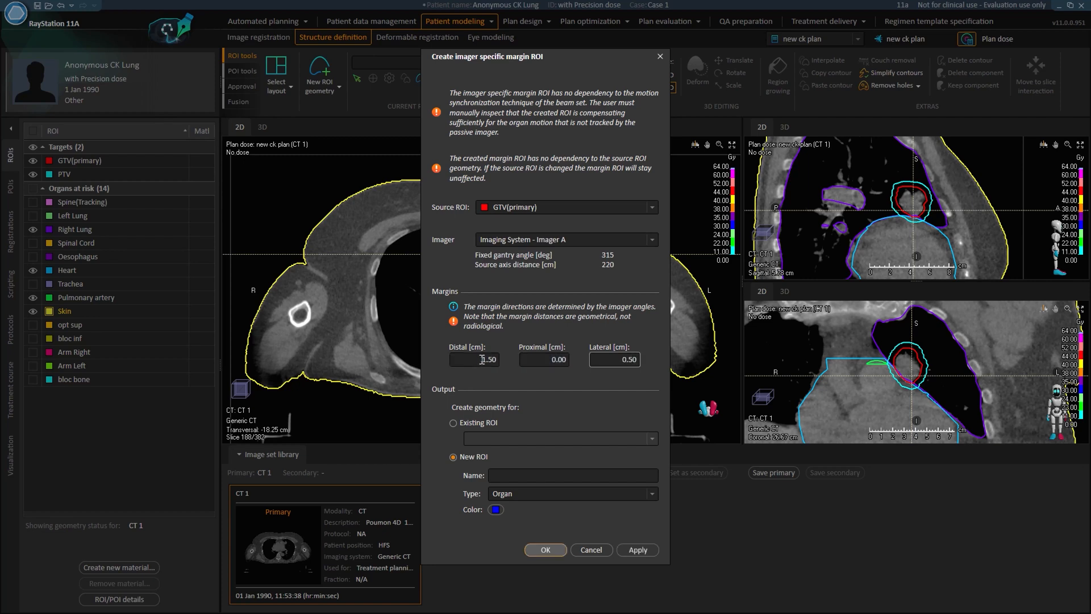
left_click(572, 476)
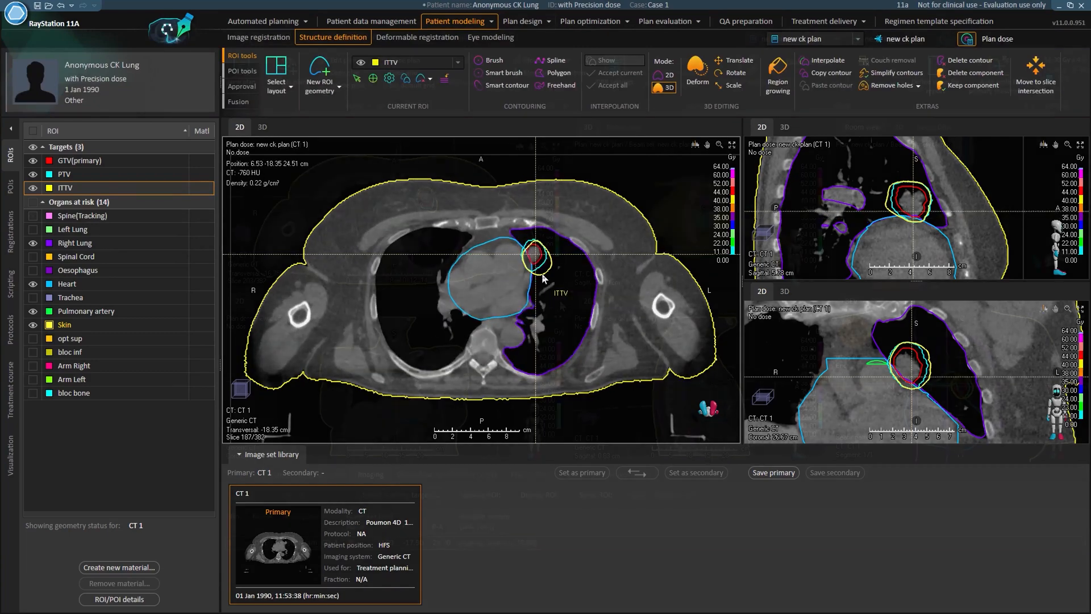
left_click(522, 21)
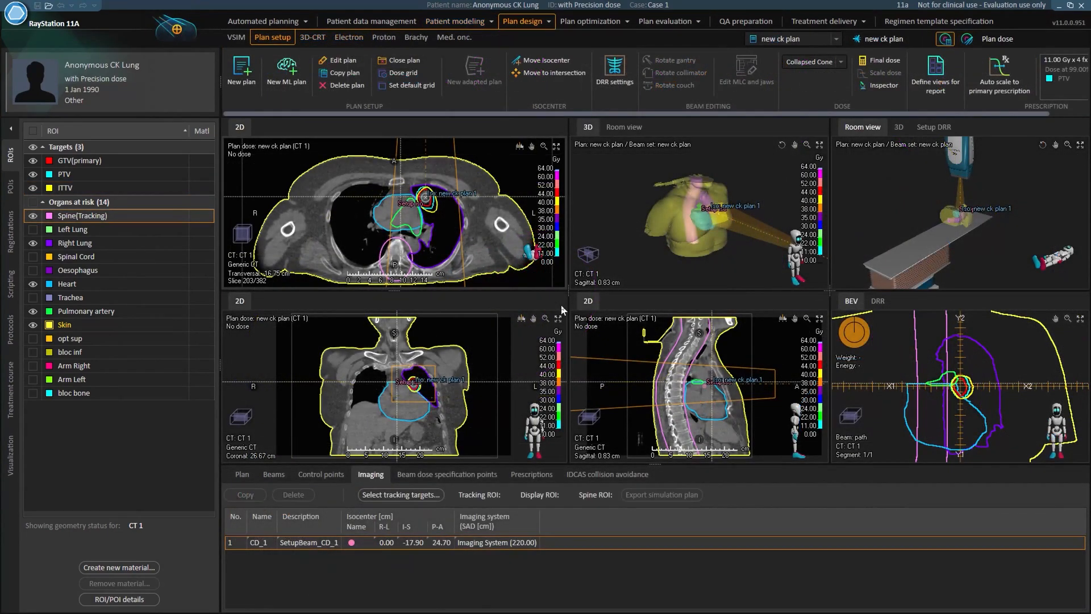
mouse_move(385, 430)
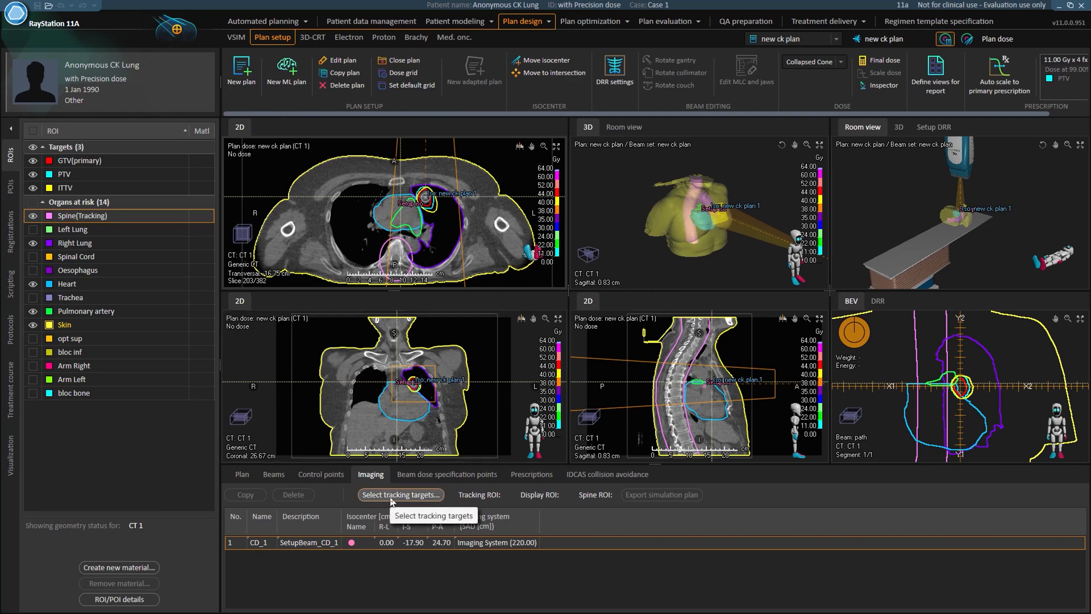
Select GTV(primary) as tracking ROI, ITTV as display ROI and Spine(Tracking) as spine ROI.
left_click(400, 494)
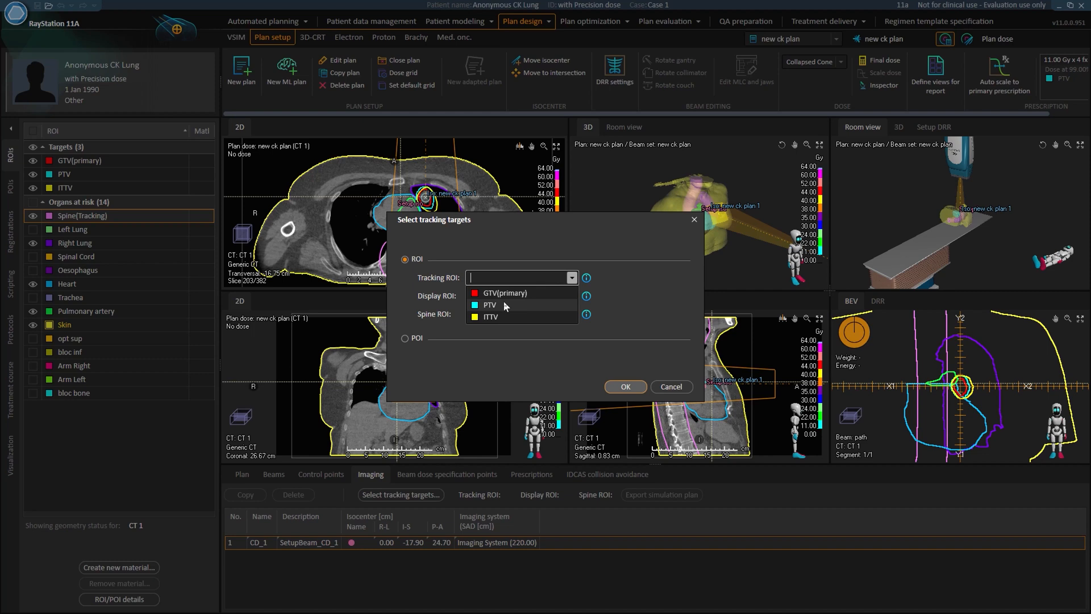
left_click(505, 292)
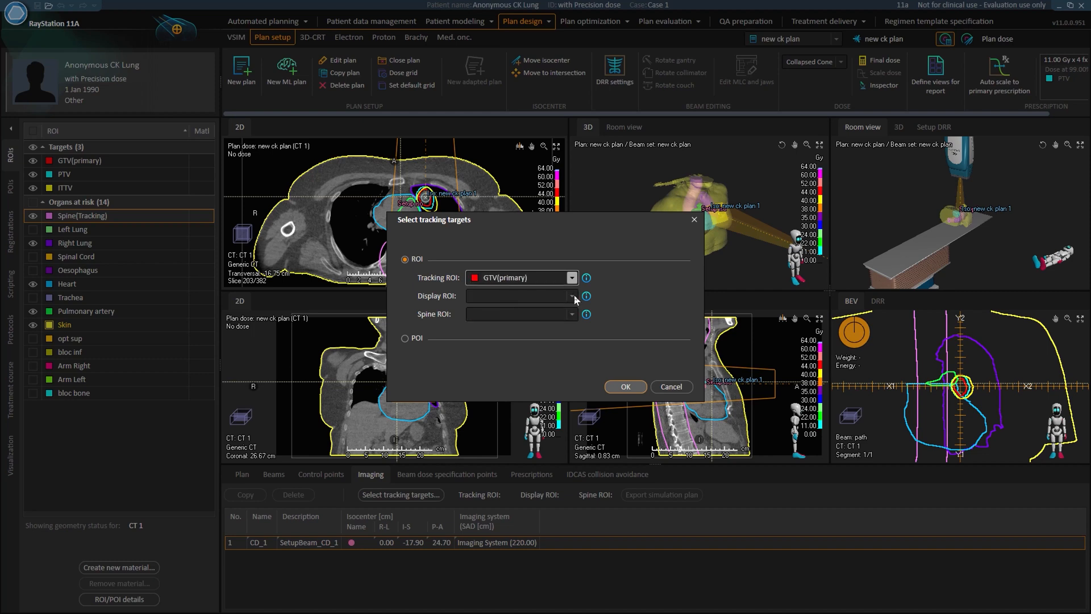
left_click(570, 296)
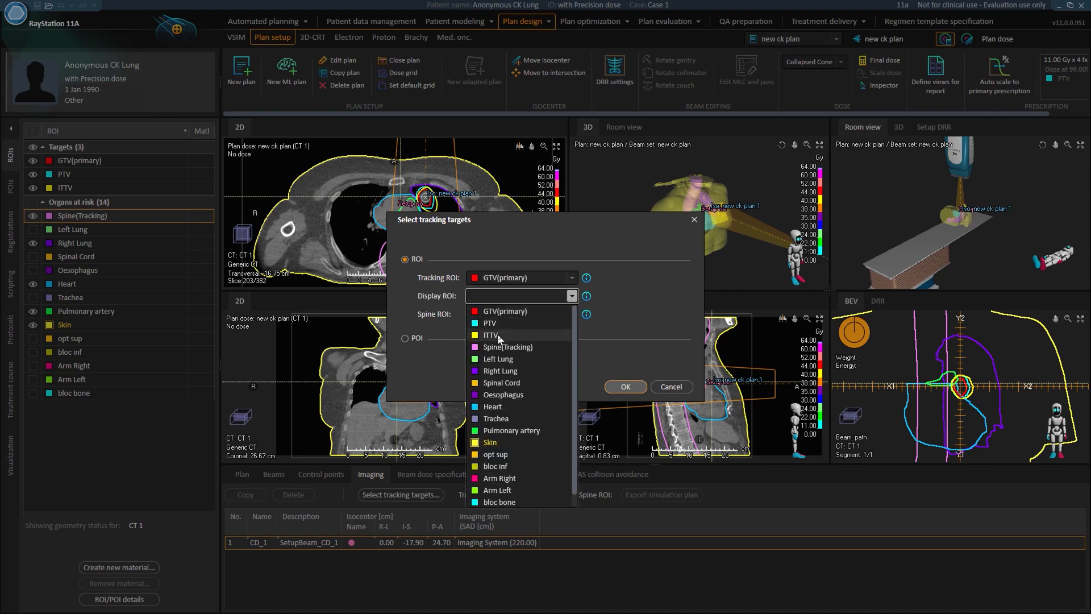
left_click(491, 335)
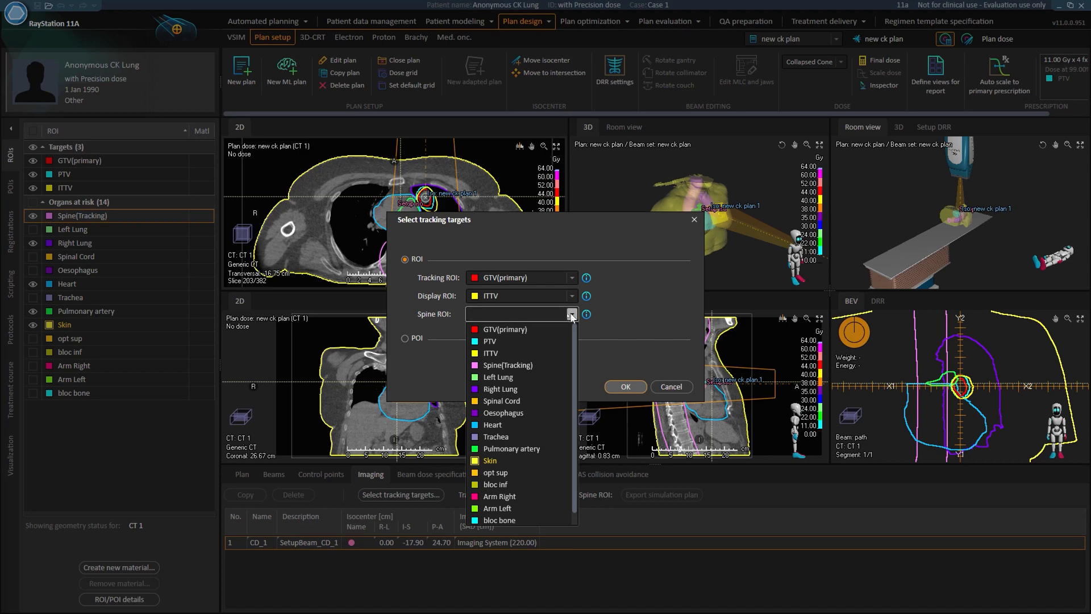
left_click(508, 364)
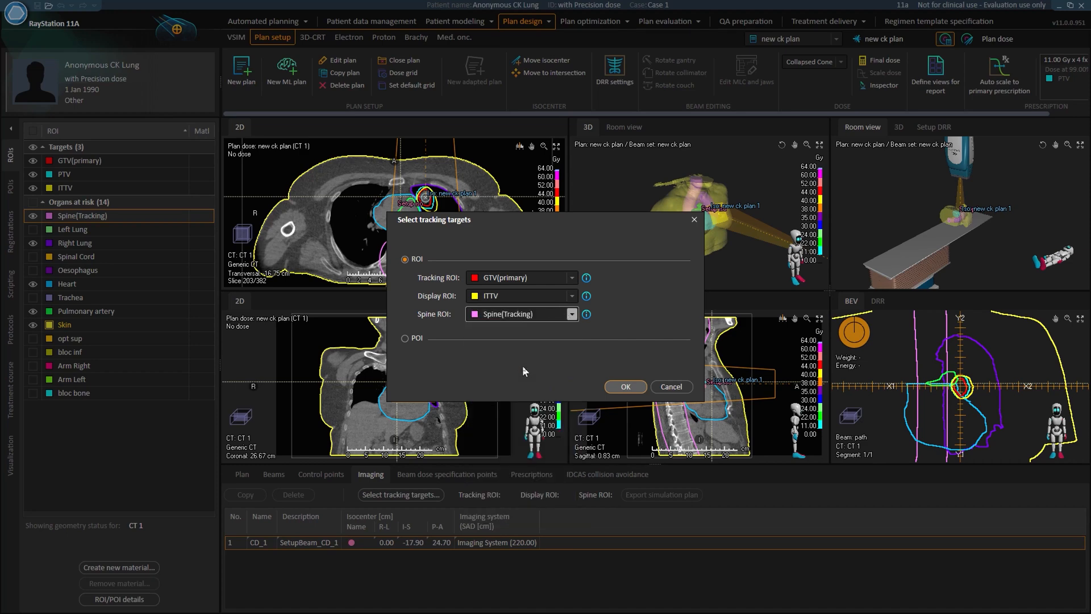
mouse_move(450, 357)
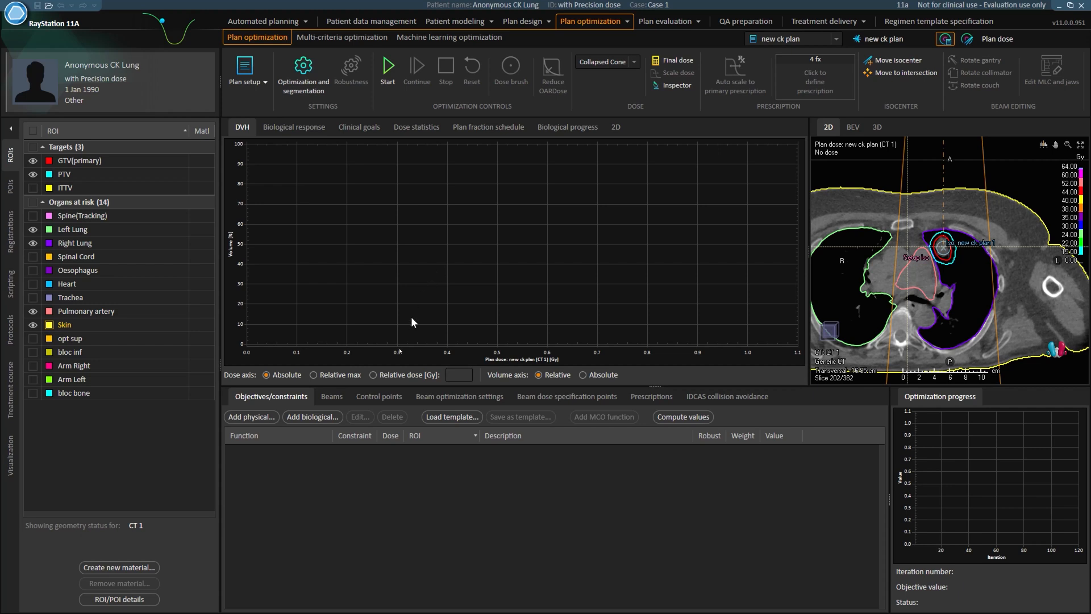
mouse_move(507, 473)
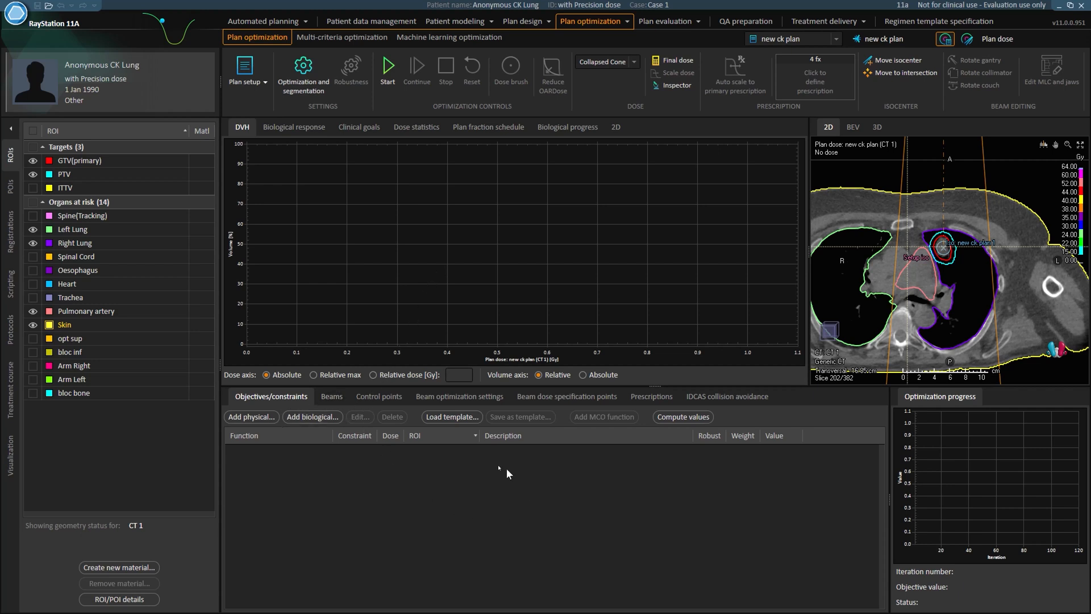
mouse_move(401, 488)
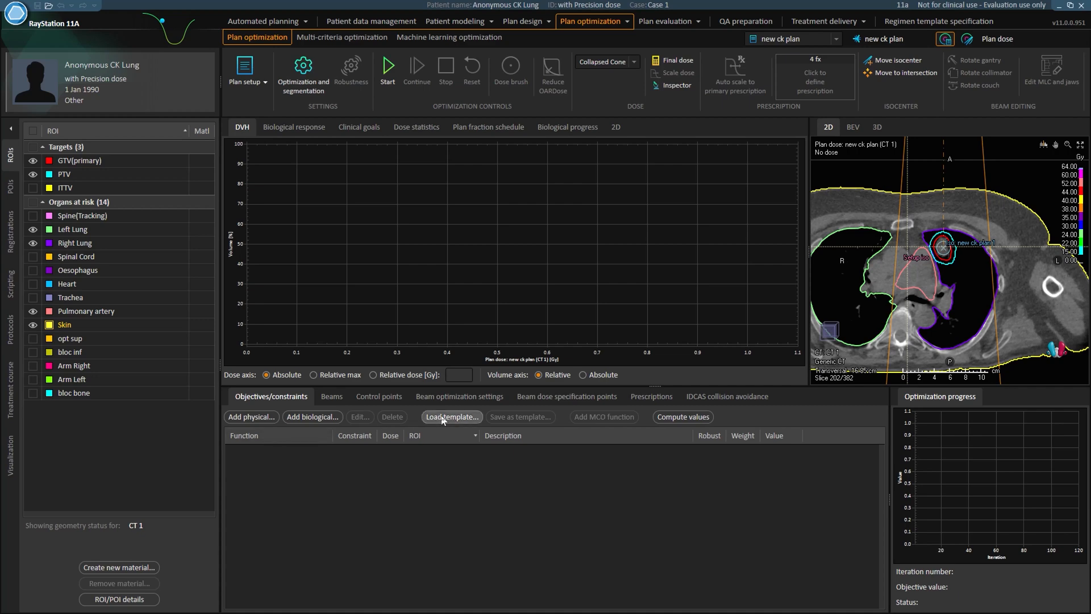
Add the Lung SRS CK template's objectives to the optimization function list.
left_click(452, 416)
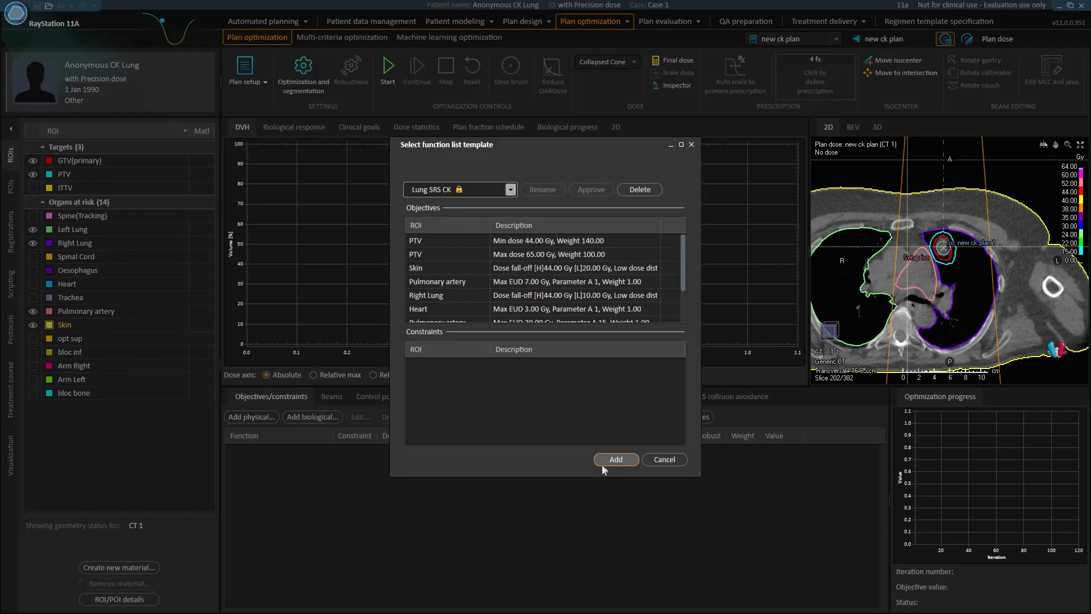
left_click(615, 460)
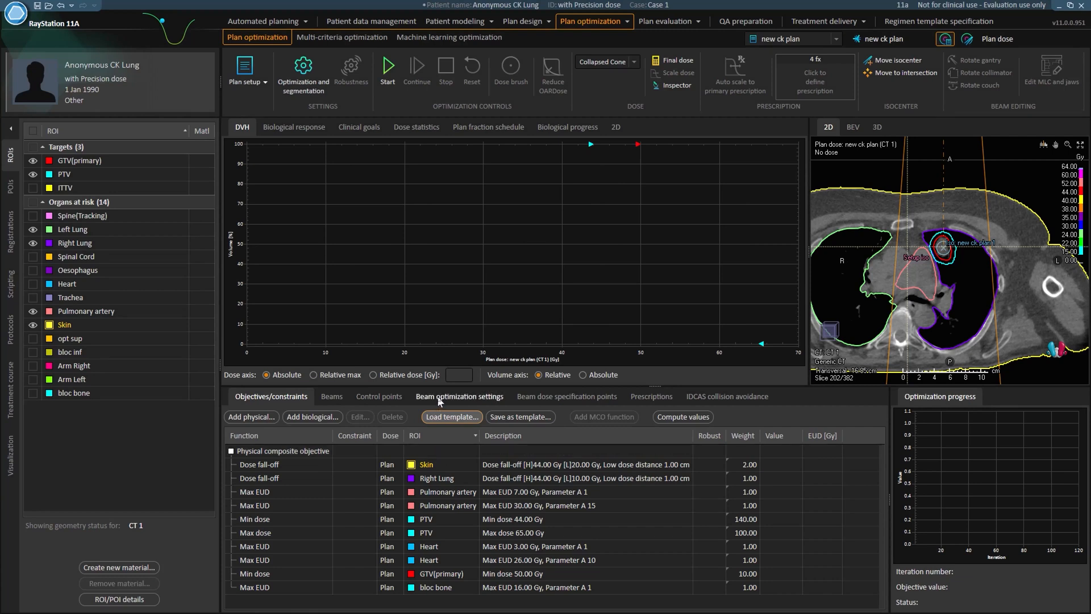
Enable a 70-node maximum in the path beam set's optimization settings.
left_click(458, 395)
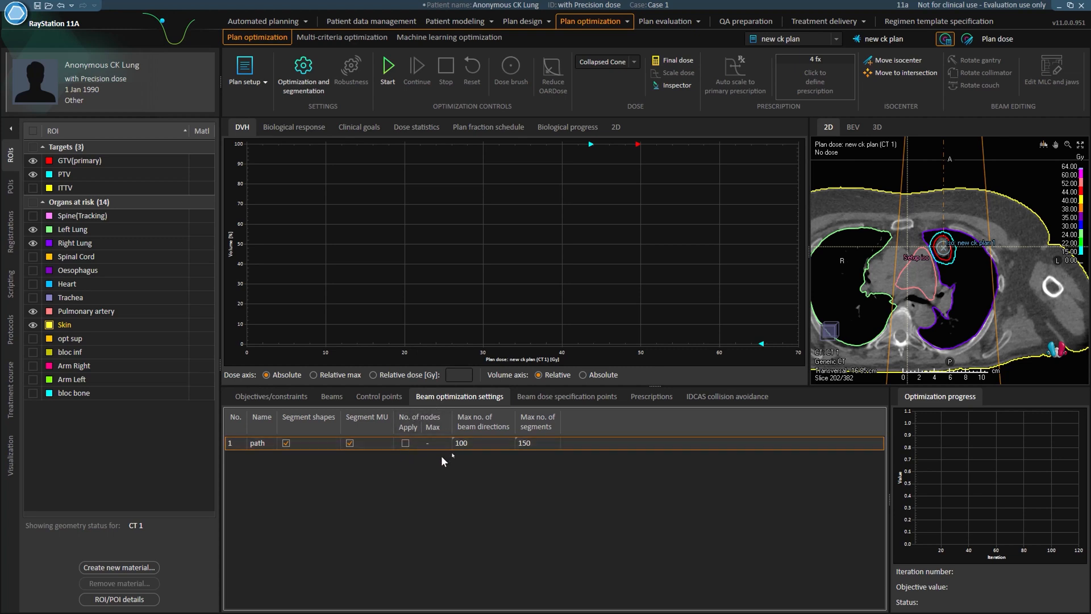
mouse_move(488, 420)
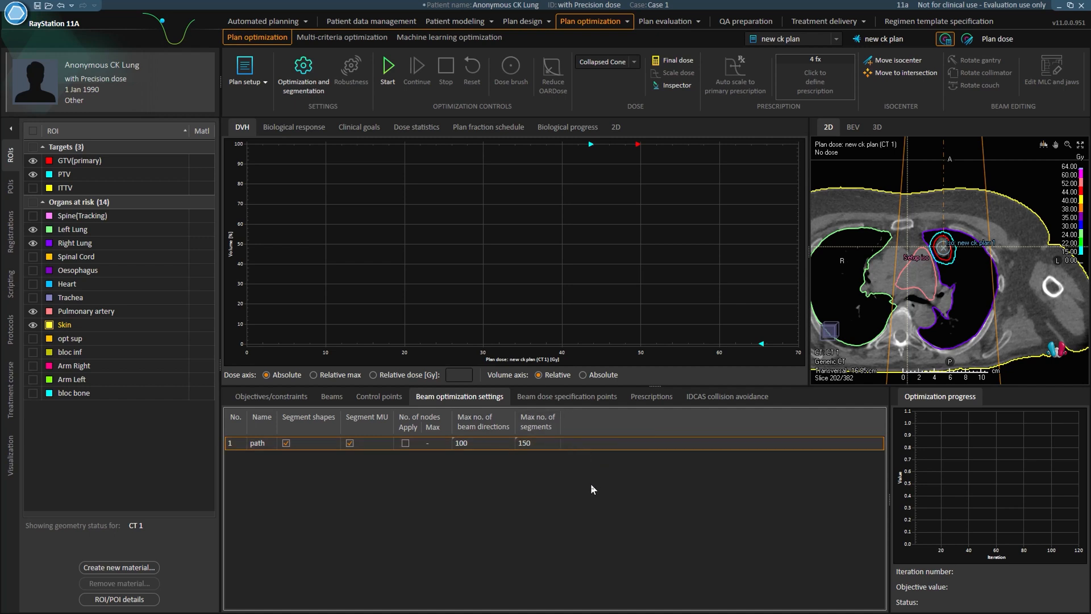
left_click(405, 444)
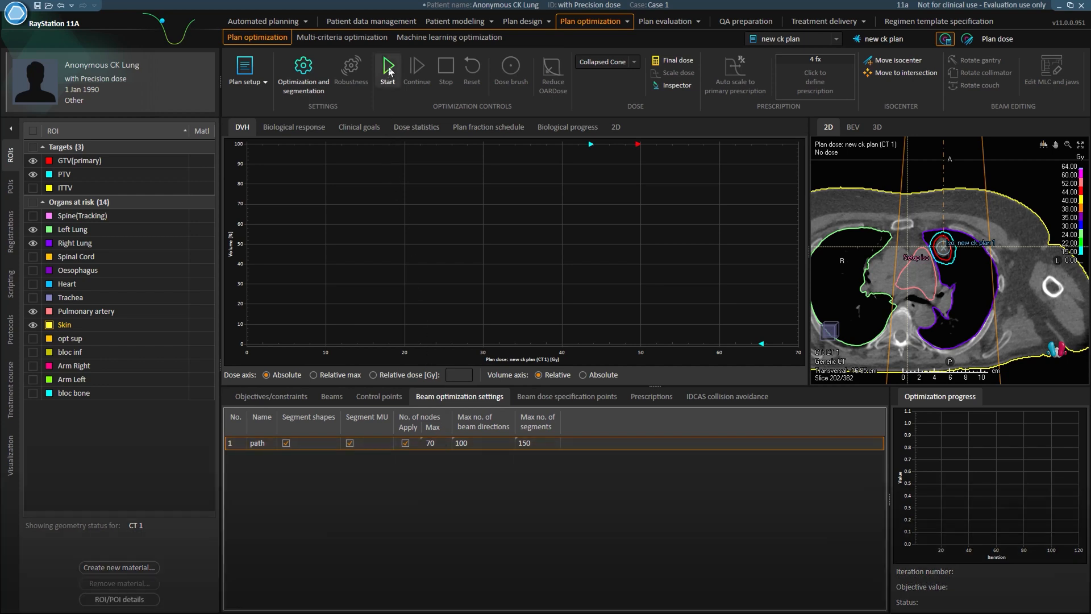
Run the optimization, then switch the dose engine from Collapsed Cone to Monte Carlo.
left_click(386, 66)
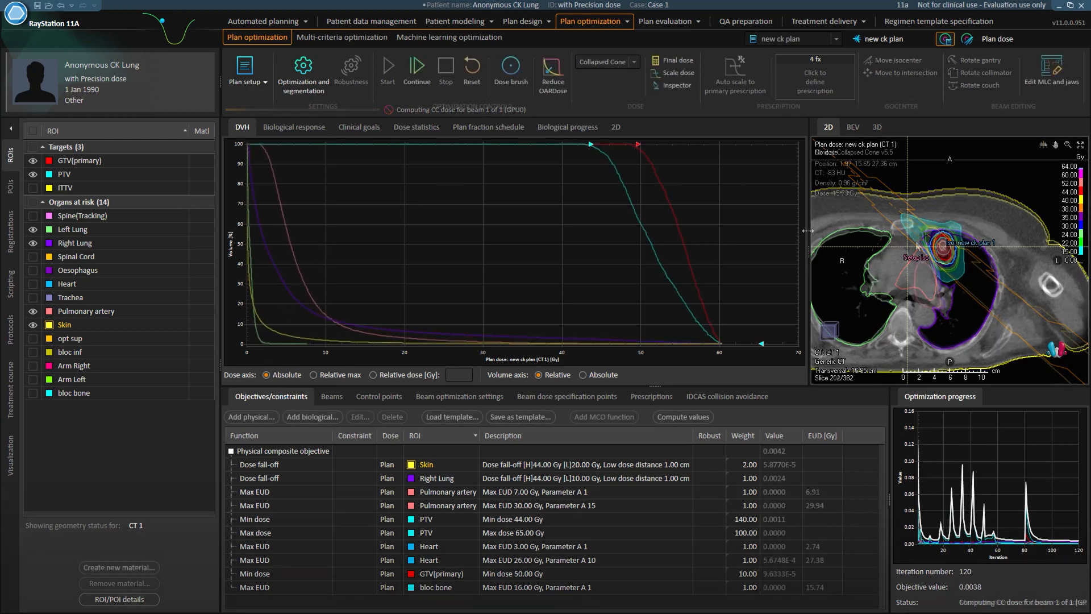
left_click(633, 62)
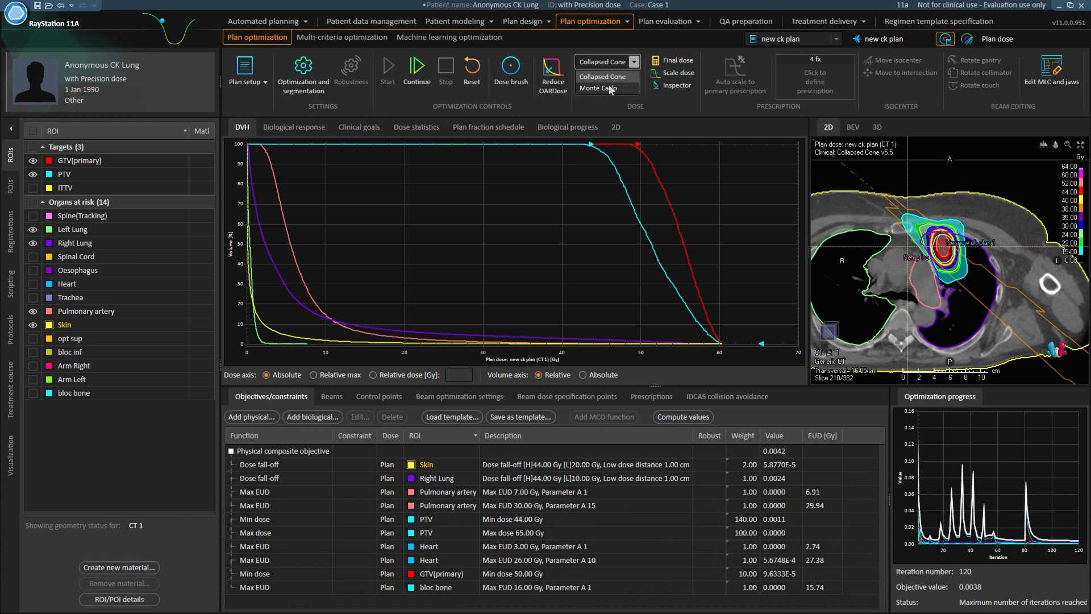
left_click(597, 89)
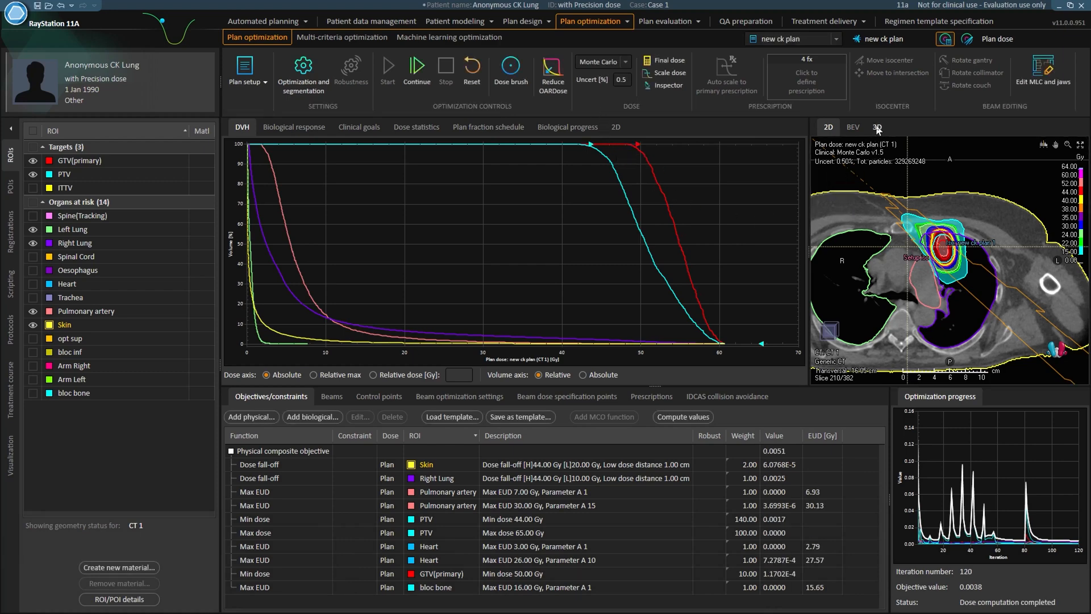
View the plan's beams in 3D and return to the plan design module.
left_click(877, 126)
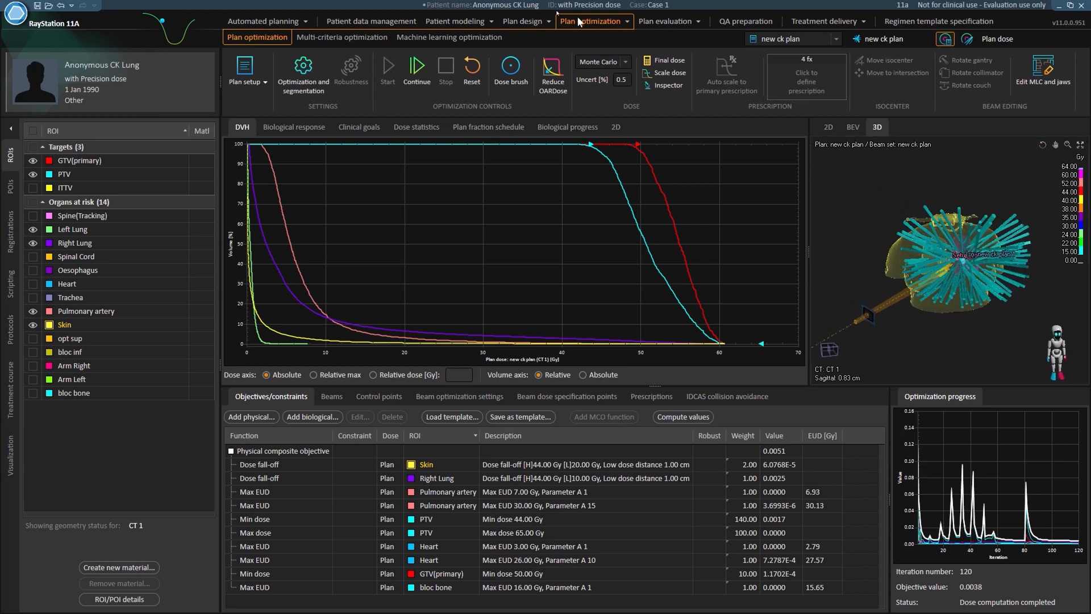
left_click(525, 21)
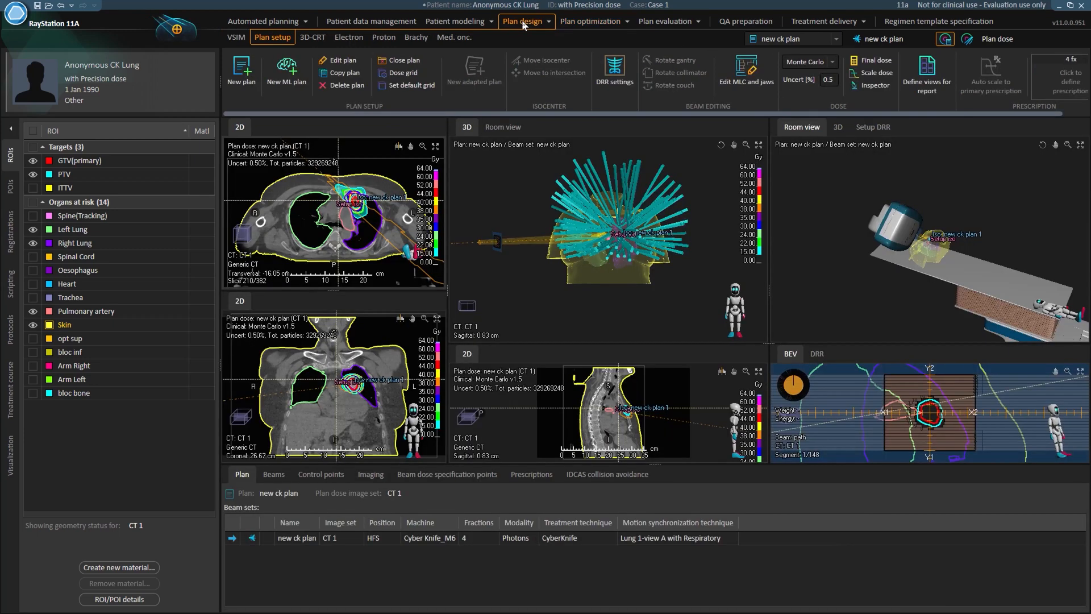
mouse_move(913, 404)
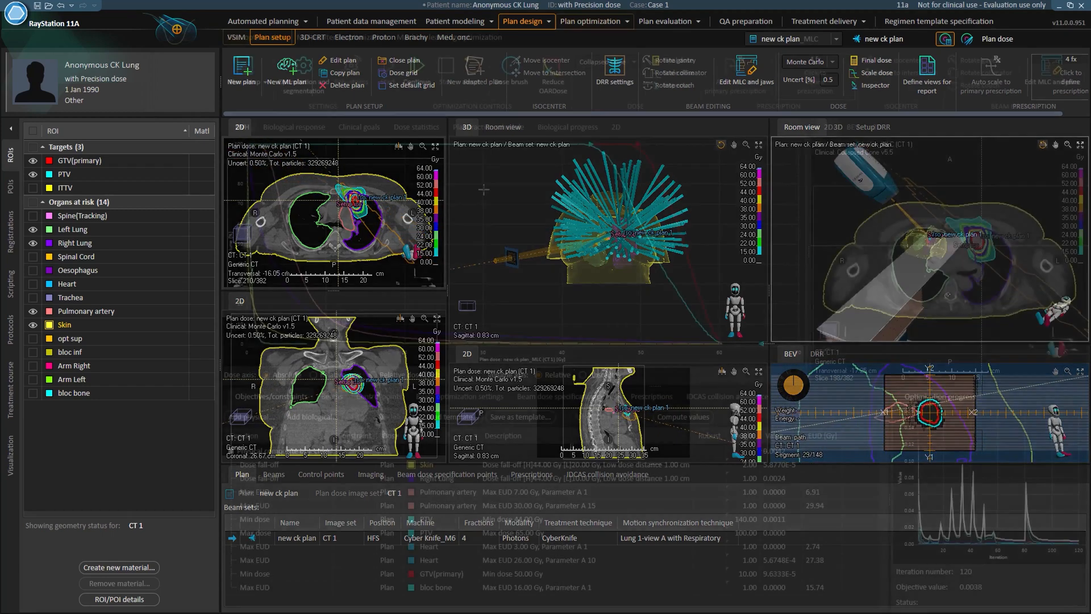
Copy the current MLC plan from Plan setup, confirming the new plan 'copy IRIS'.
left_click(590, 20)
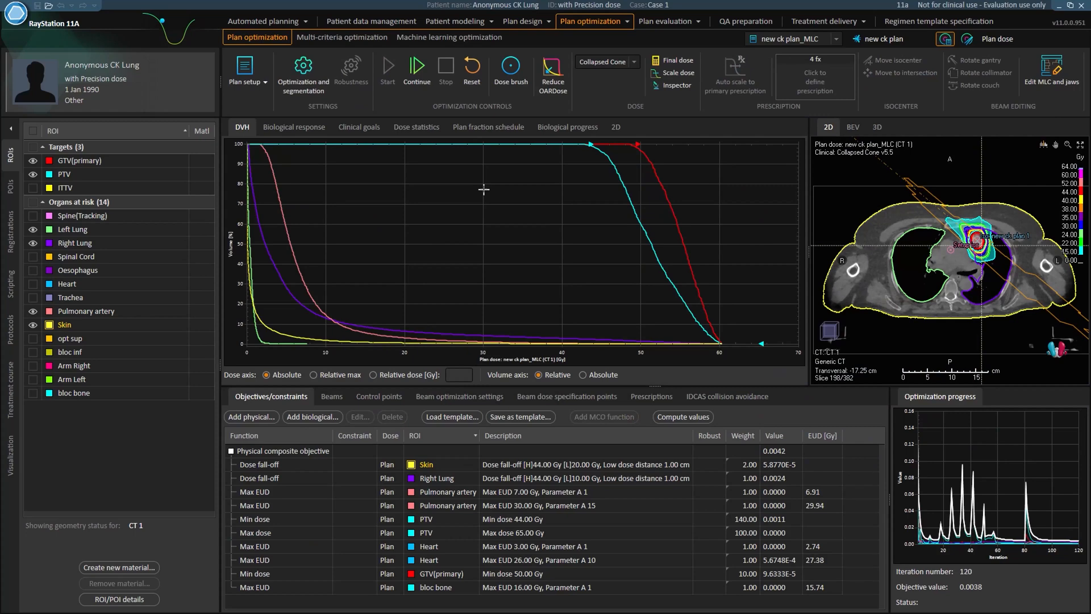
left_click(246, 71)
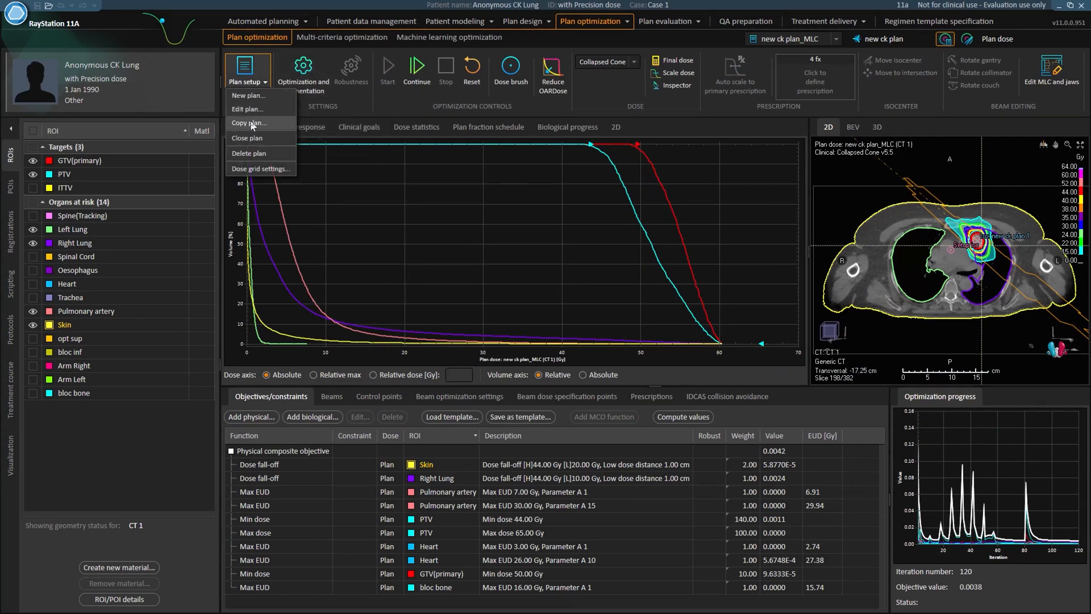
left_click(250, 122)
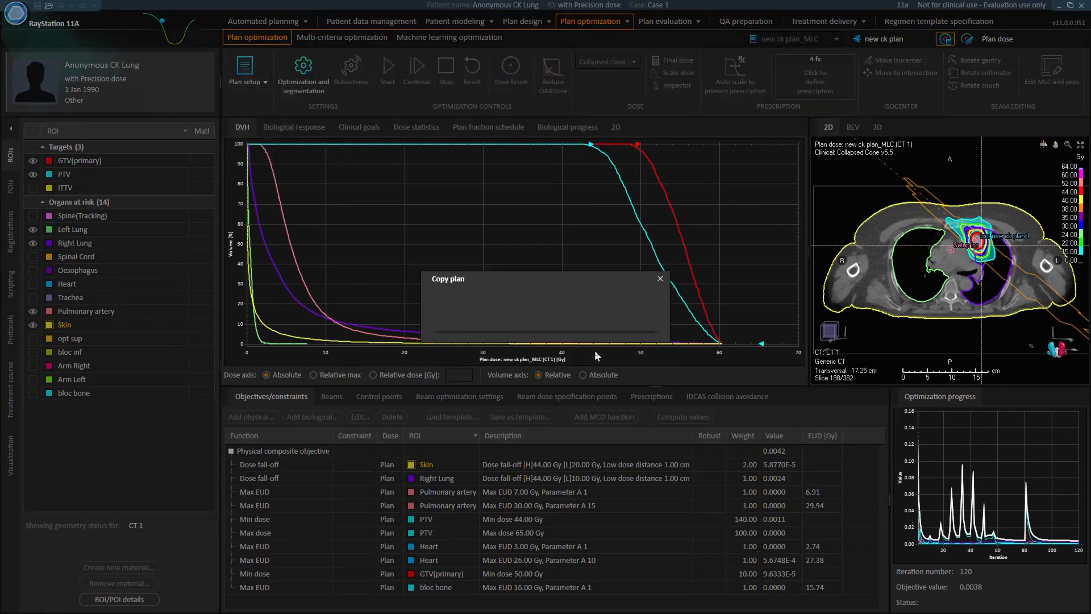
left_click(659, 279)
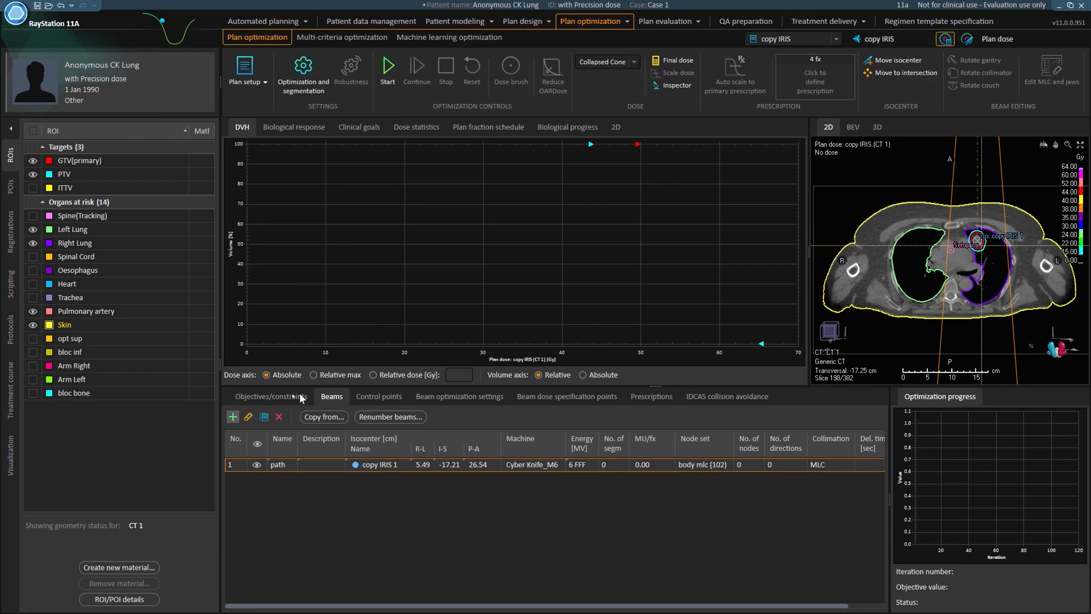
Edit the copy IRIS beam to Iris collimation with the body fixed node set and apply.
left_click(248, 416)
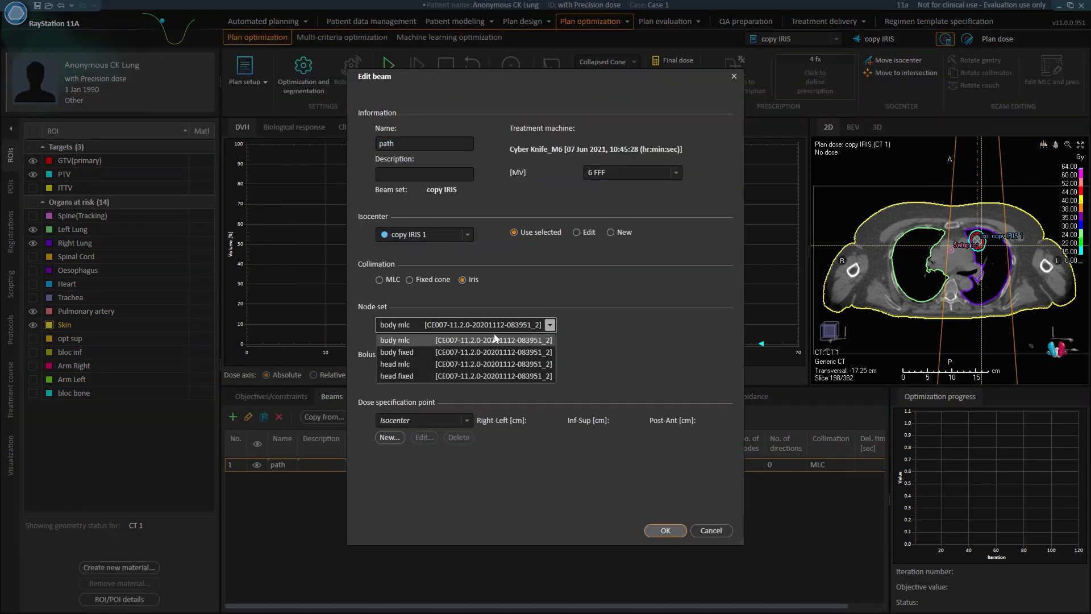
left_click(398, 352)
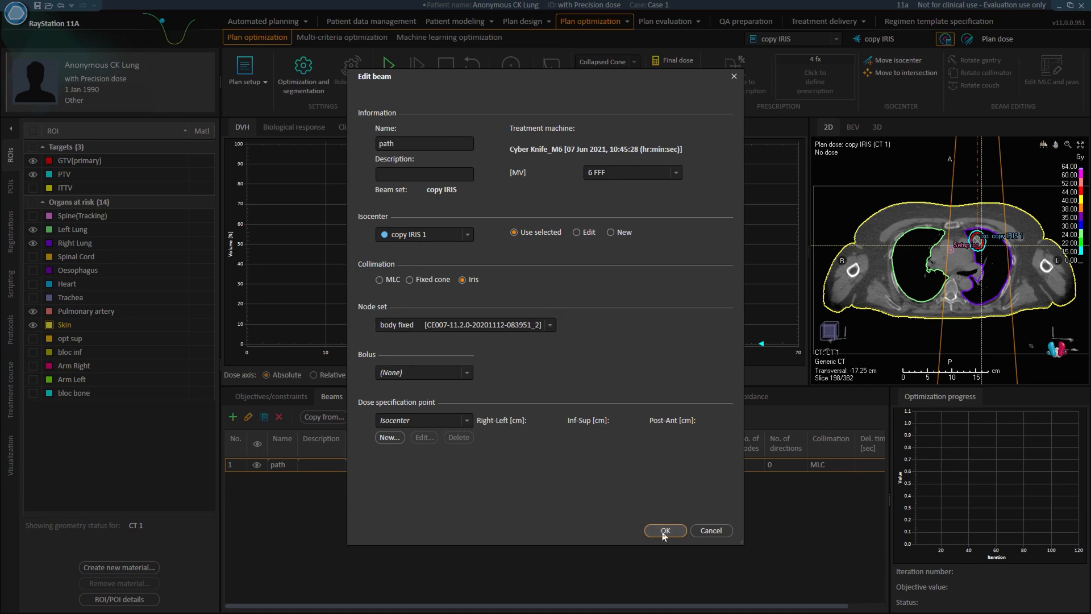
left_click(665, 531)
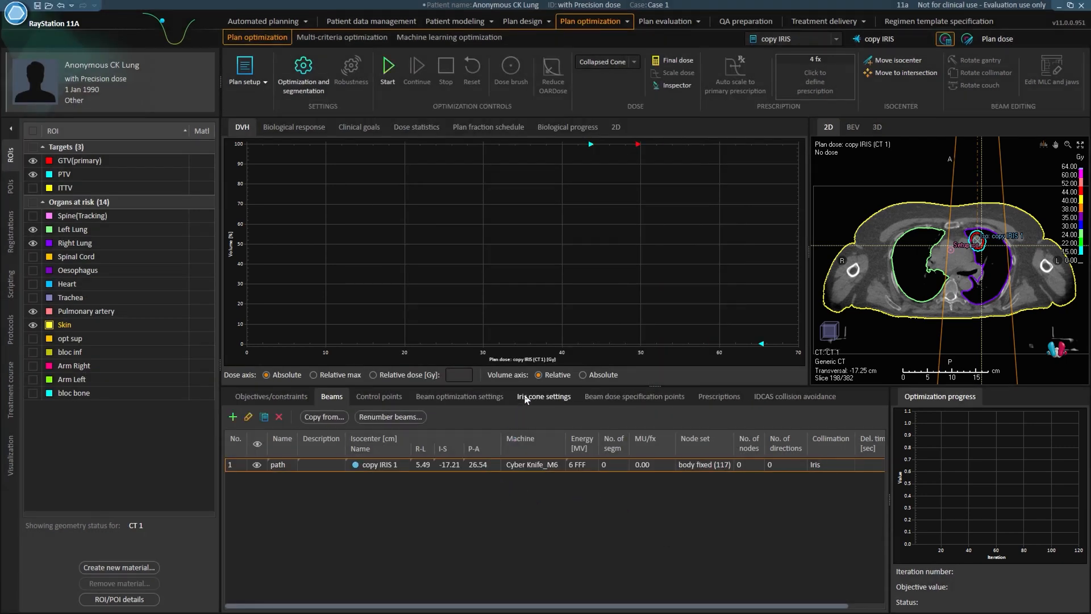
left_click(543, 396)
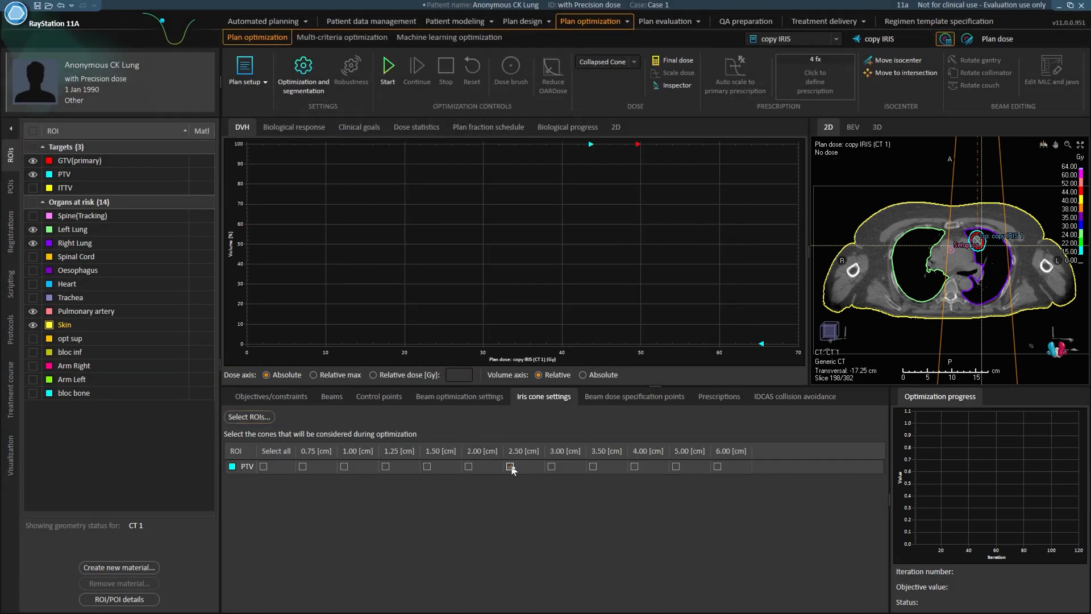
Include a PTV cone size, start optimization to an optimal solution, then go to Plan evaluation.
left_click(633, 466)
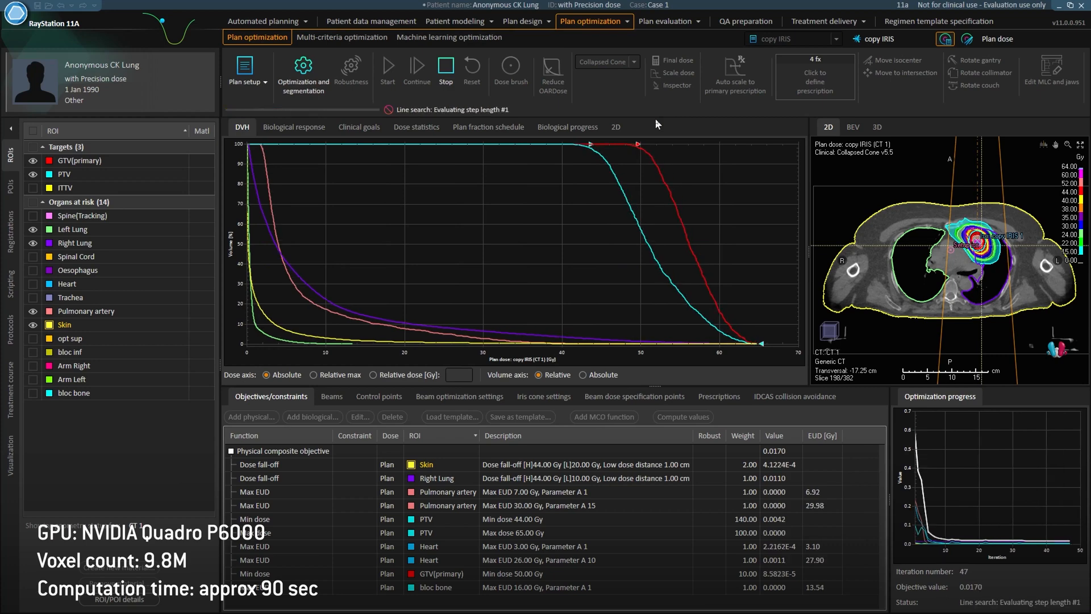
left_click(446, 71)
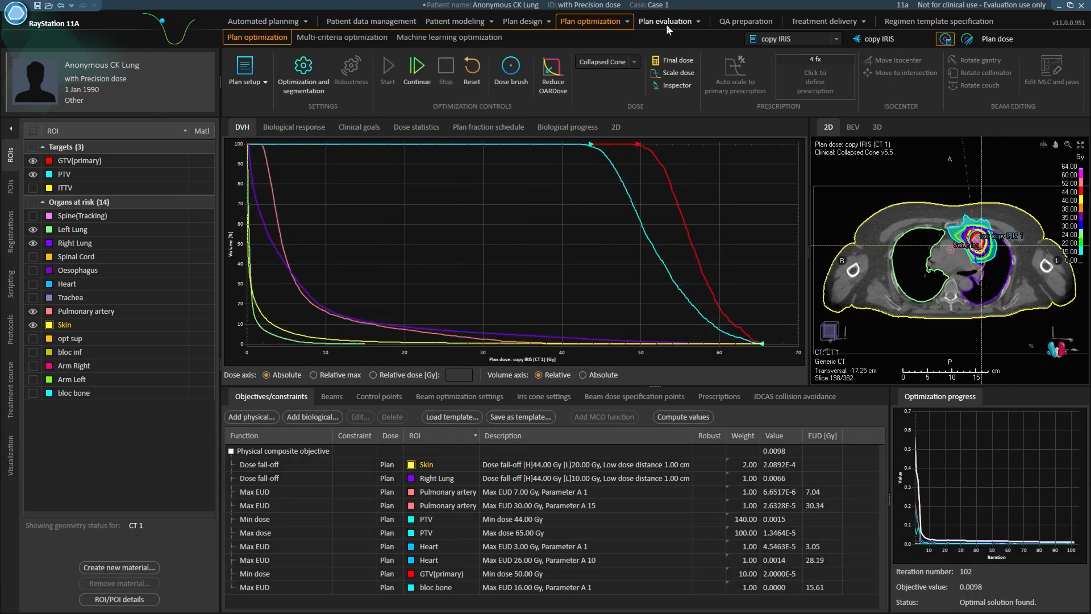
left_click(663, 20)
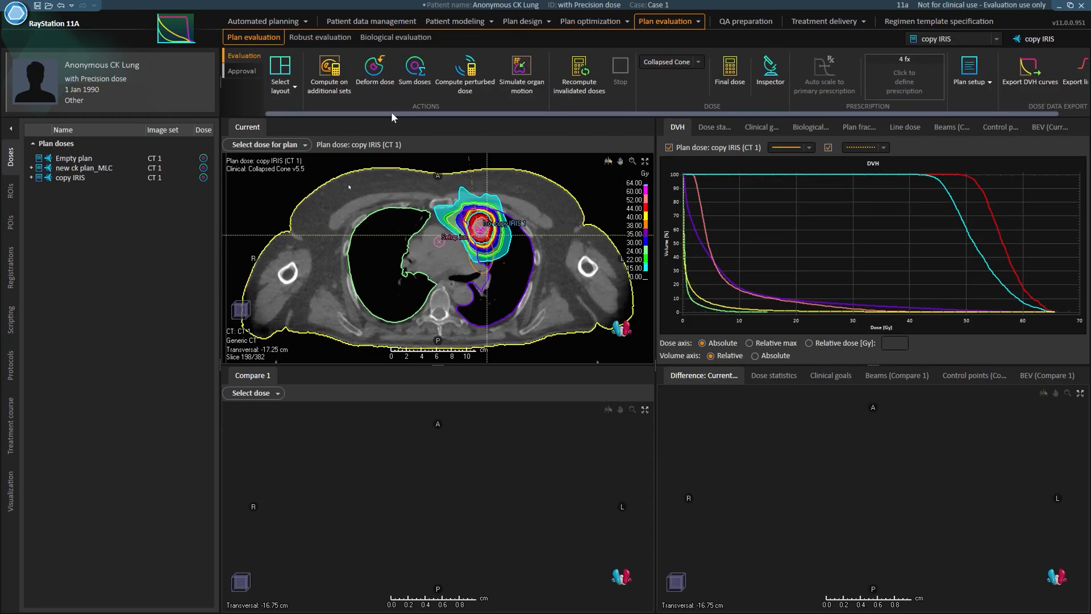
Select new ck plan_MLC as the comparison dose against copy IRIS.
left_click(254, 393)
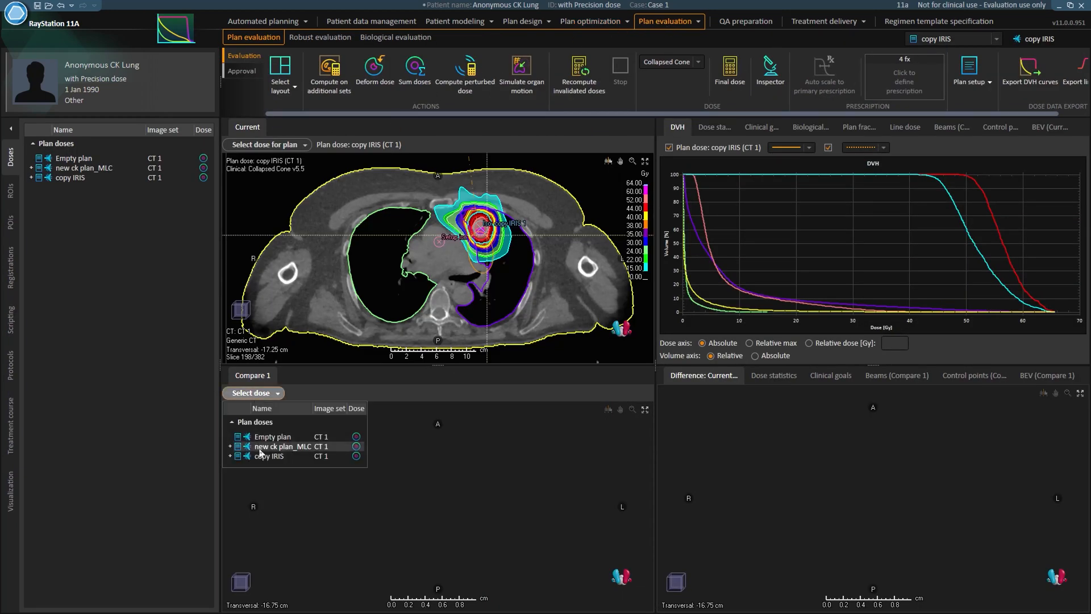
left_click(276, 446)
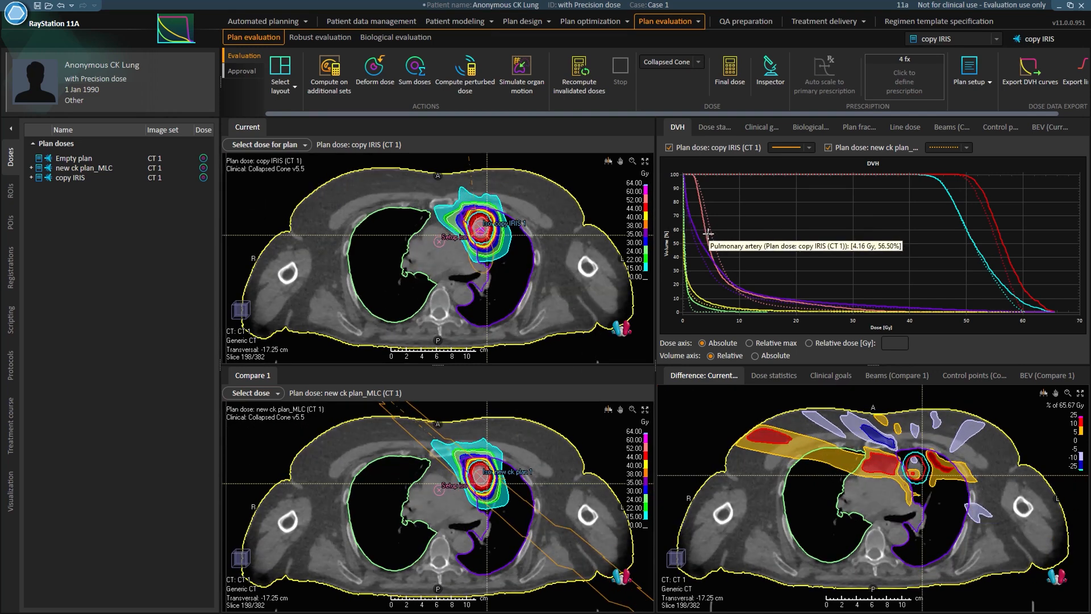
mouse_move(708, 239)
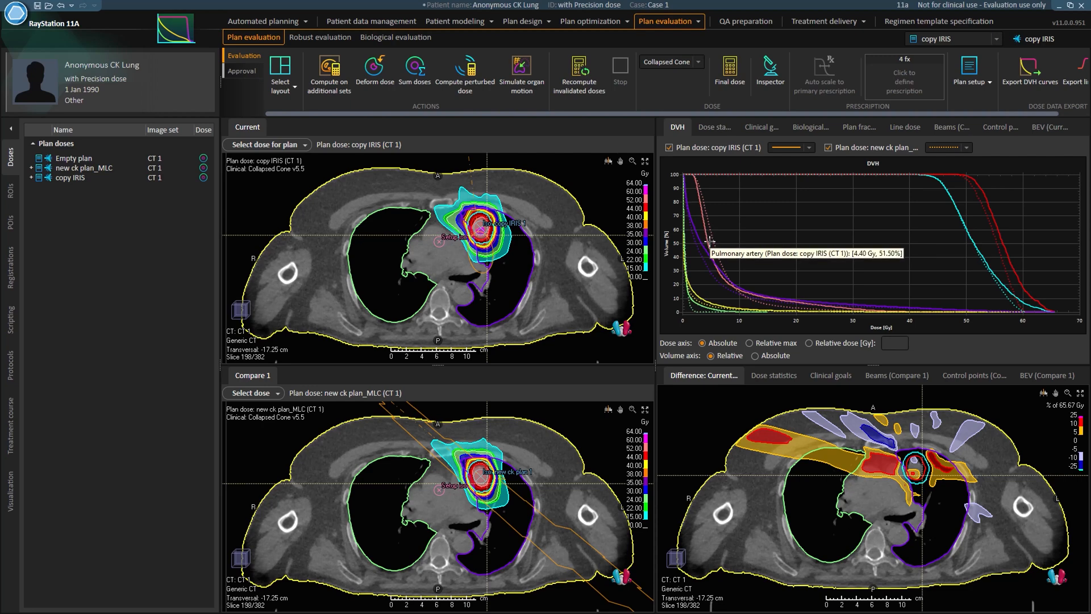
mouse_move(715, 244)
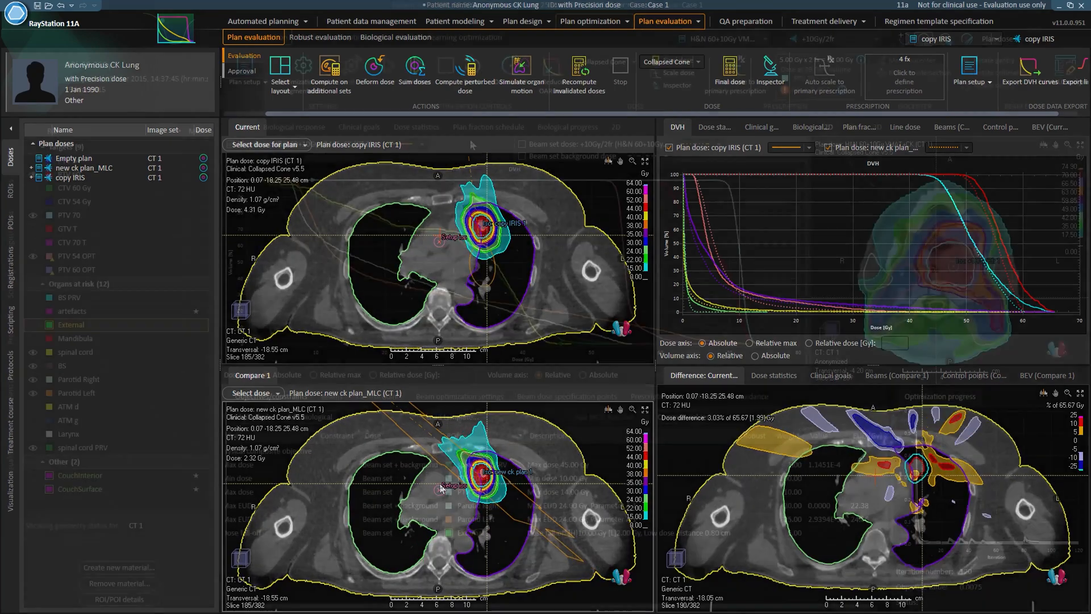
Review the 60-54Gy/30fr beam set's VMAT arcs and return to its optimization objectives.
left_click(589, 20)
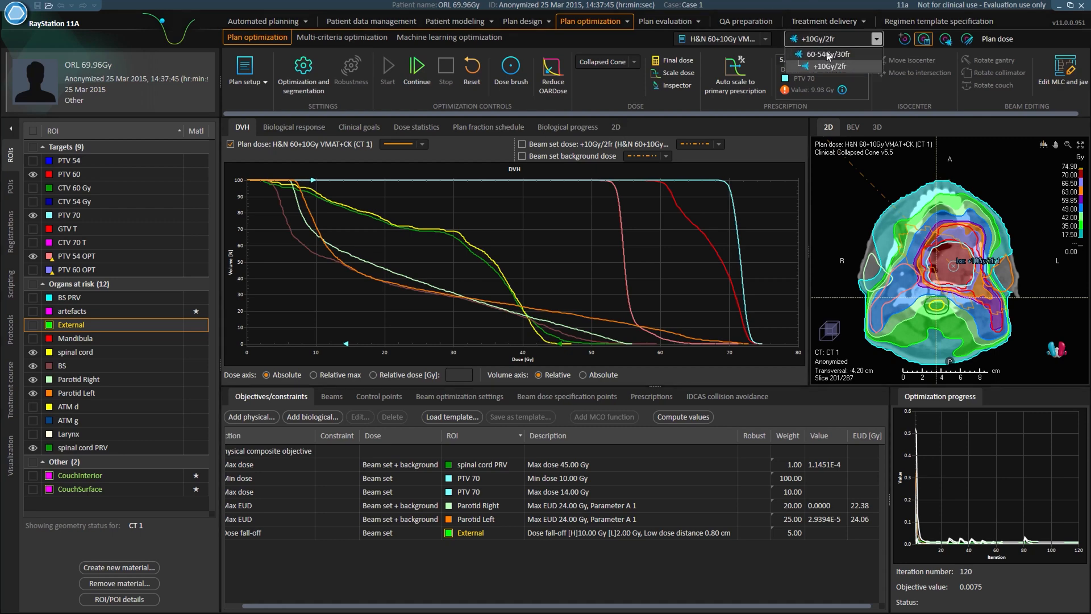
left_click(829, 55)
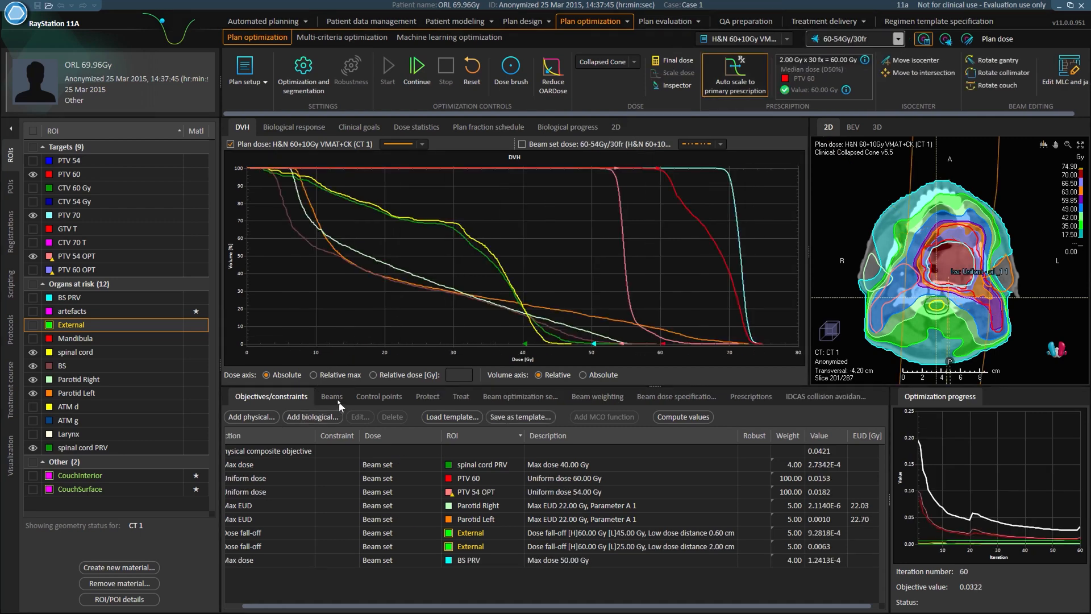
left_click(331, 396)
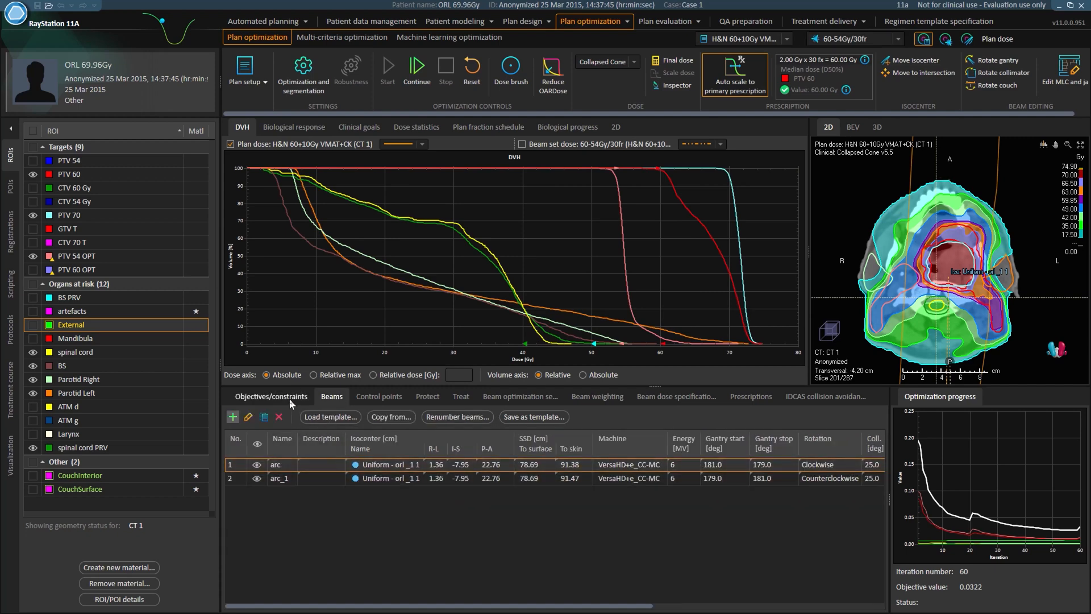
left_click(271, 395)
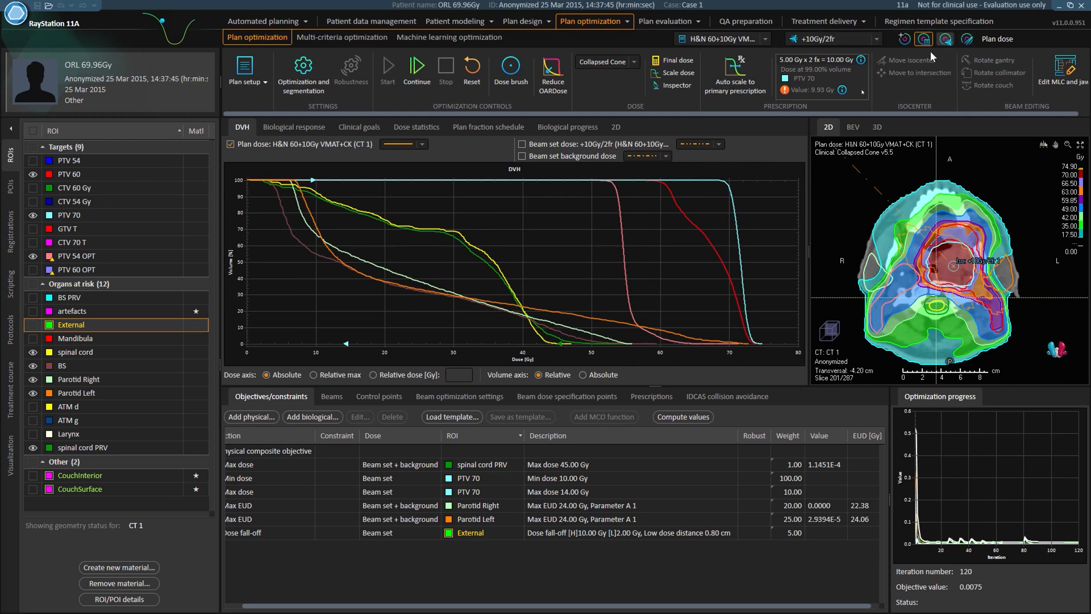
left_click(523, 145)
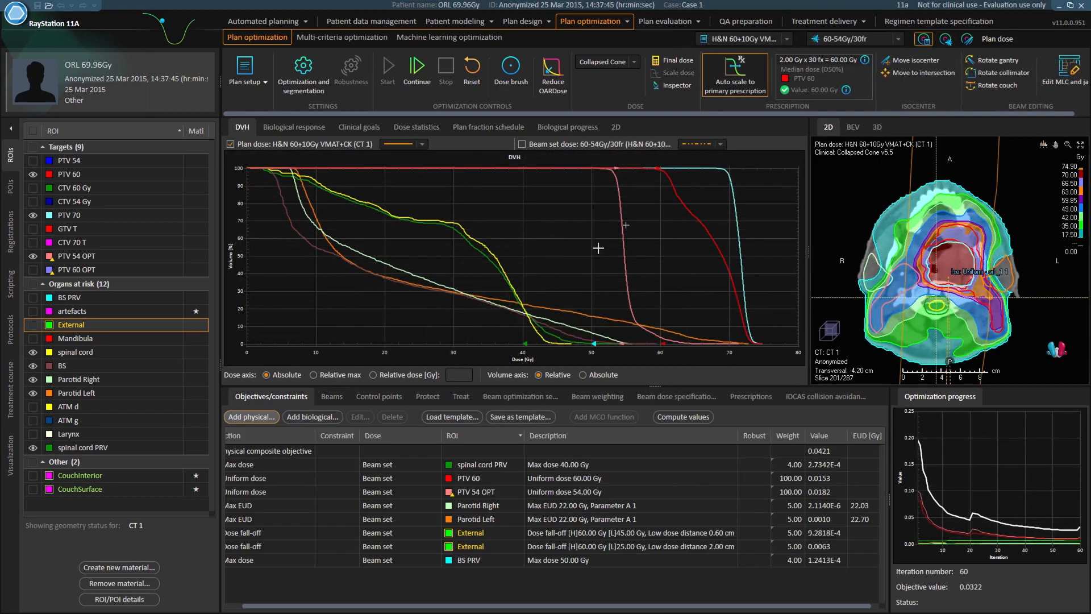
Switch to the +10Gy/2fr beam set dose and overlay plan and background dose DVH curves.
left_click(898, 39)
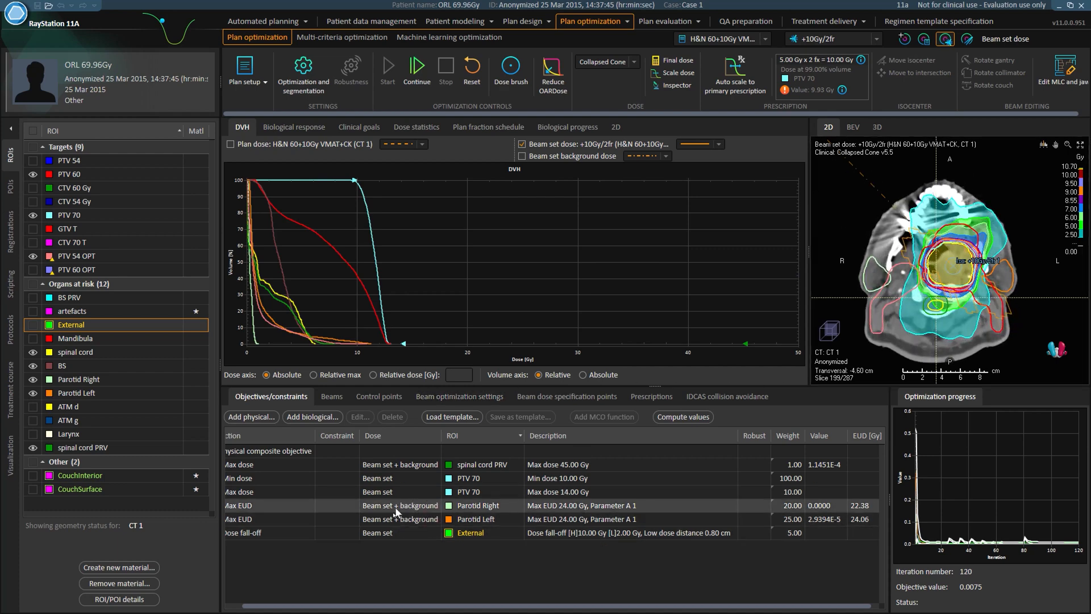
left_click(523, 155)
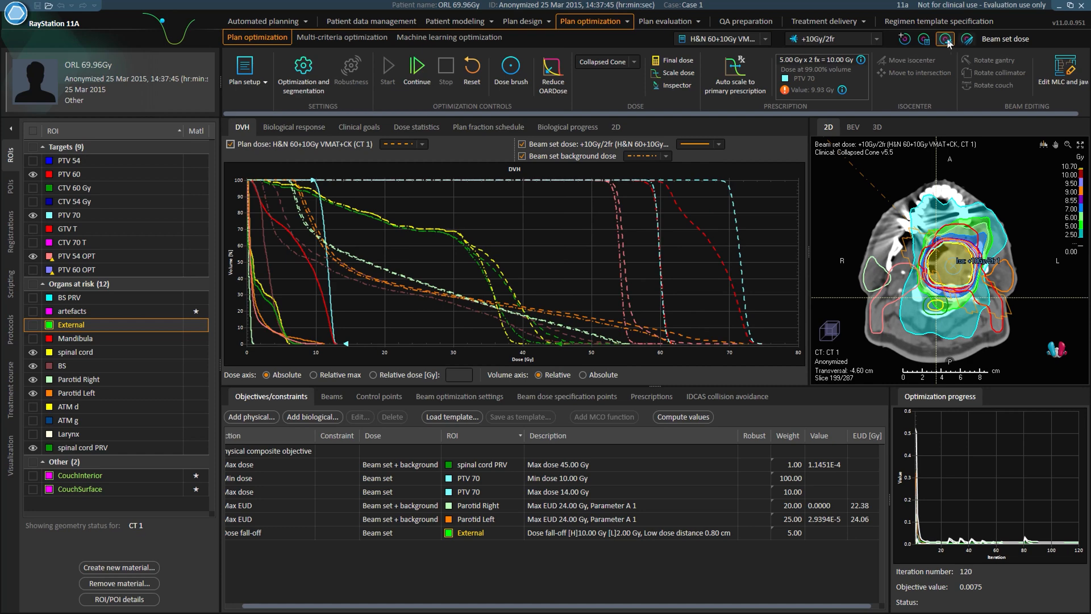
mouse_move(945, 39)
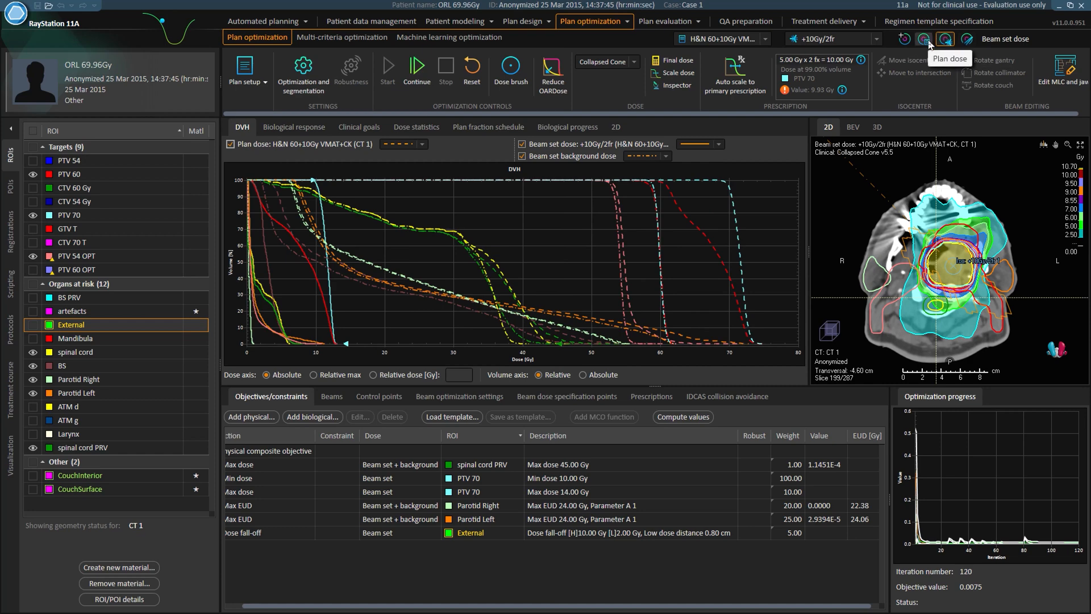
left_click(522, 156)
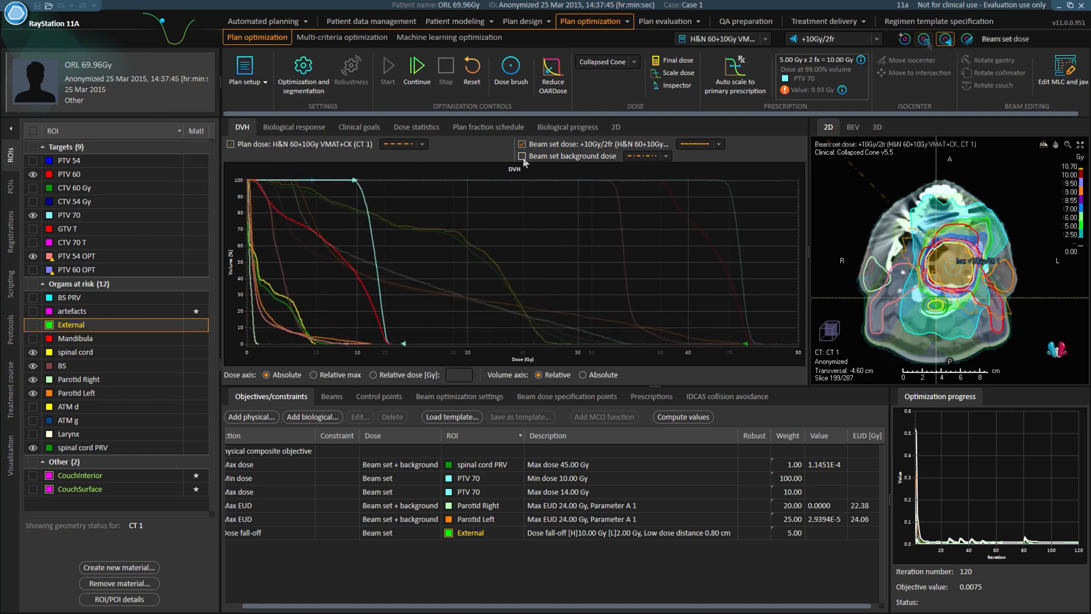
left_click(523, 156)
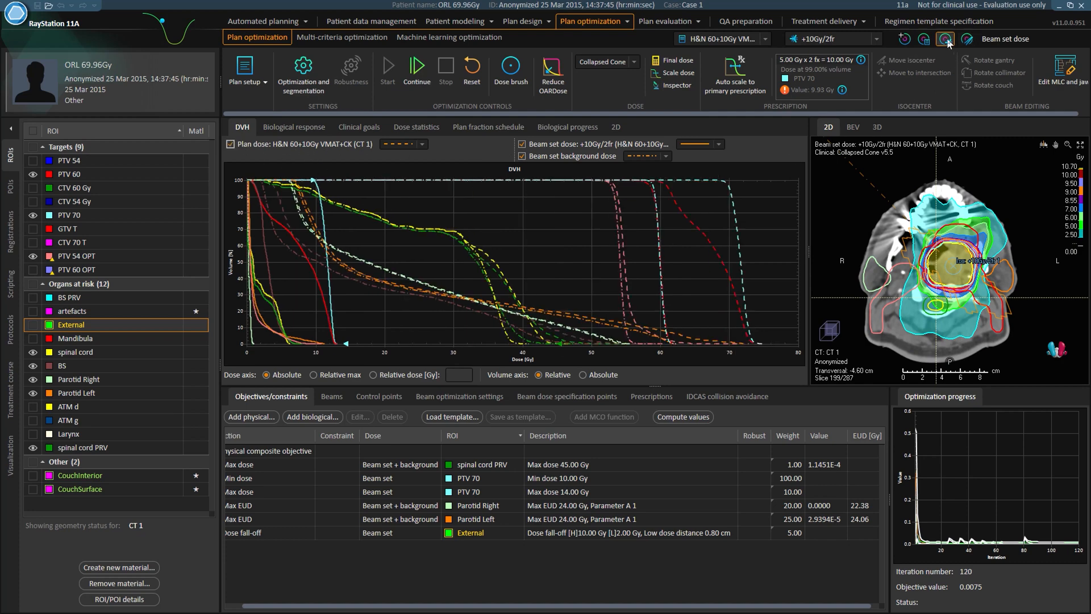
mouse_move(944, 39)
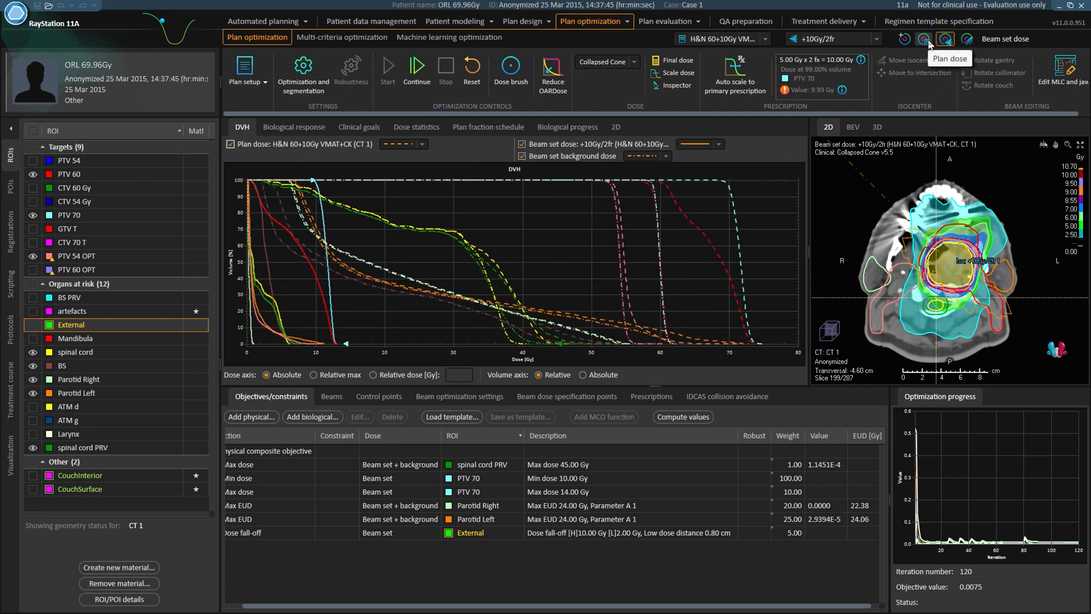